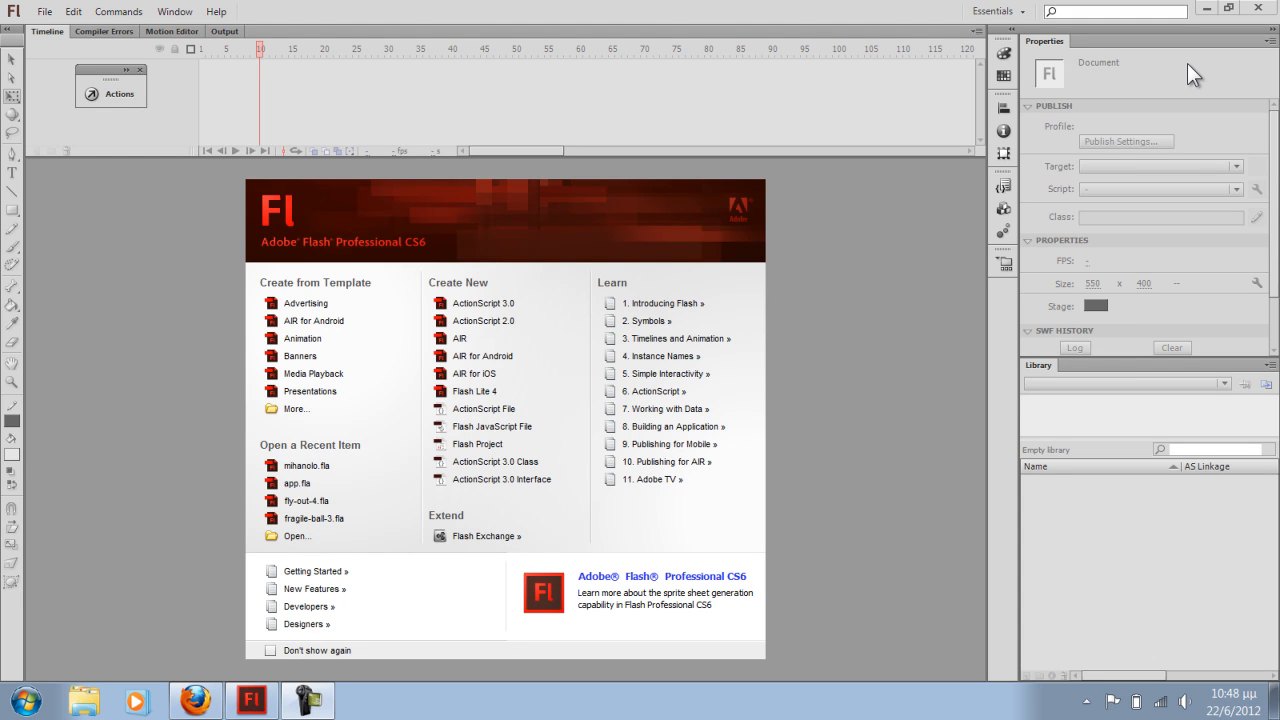
mouse_move(1065, 80)
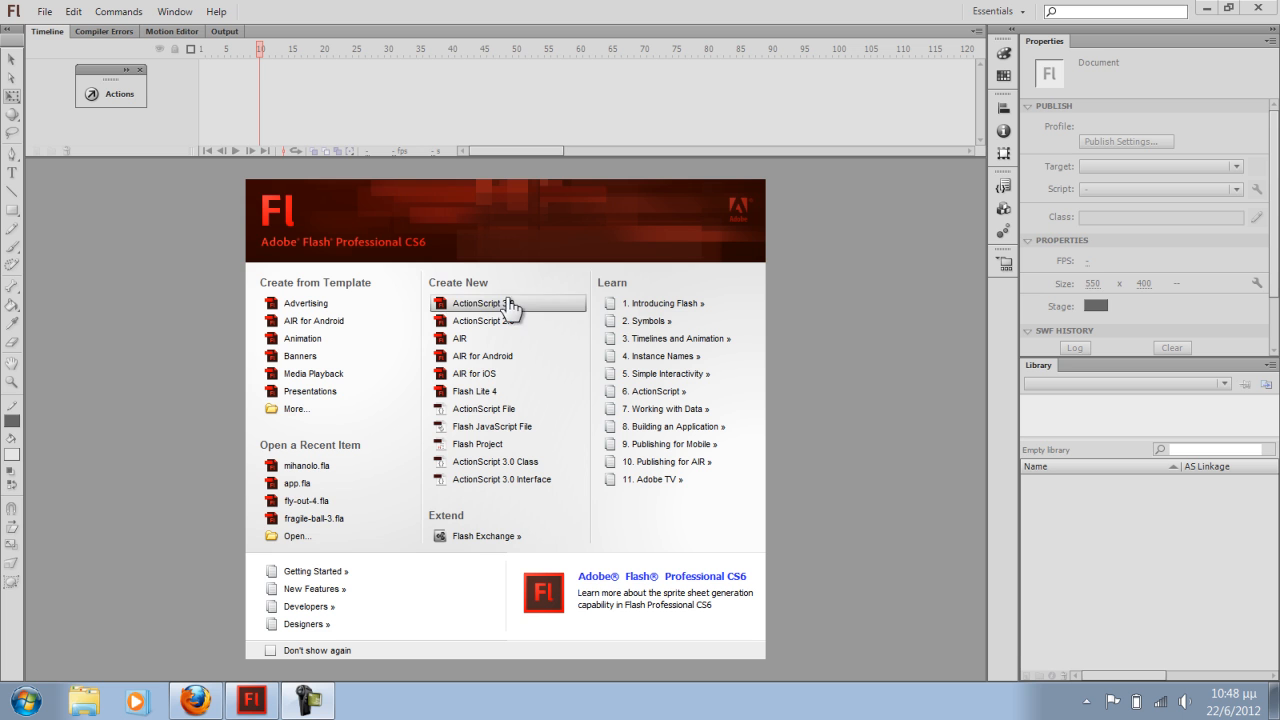
mouse_move(425, 270)
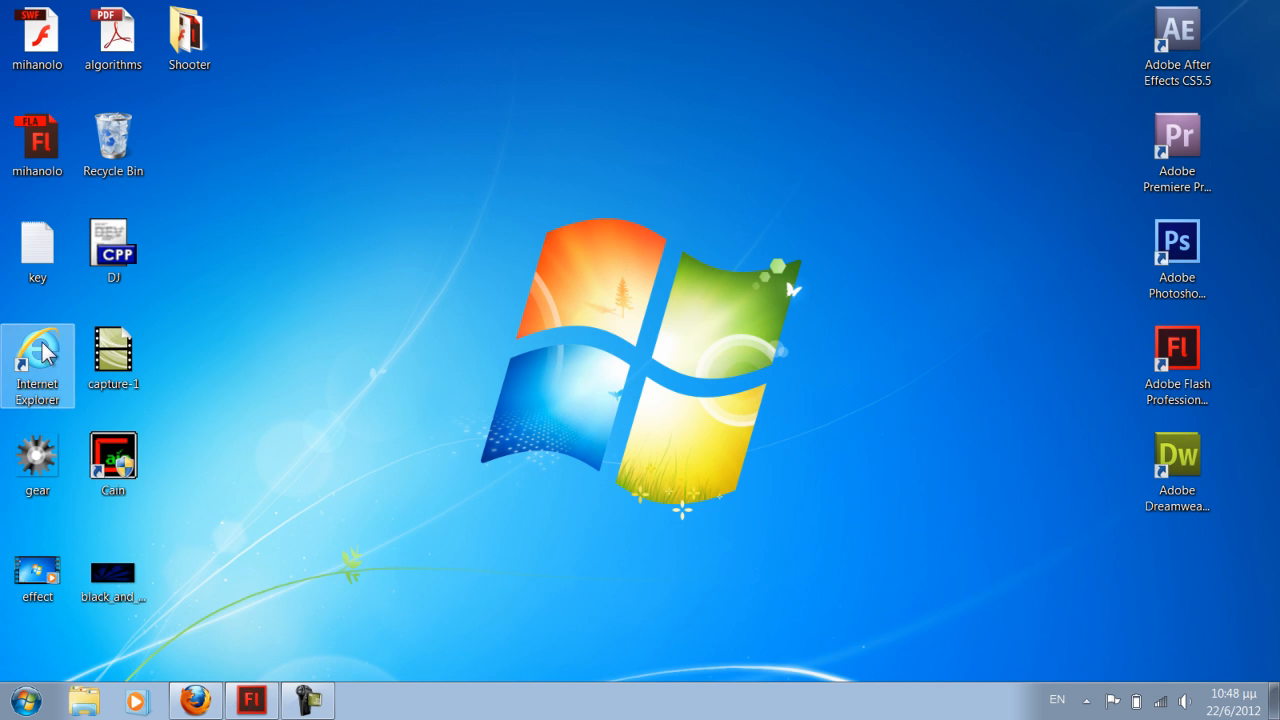
mouse_move(37, 463)
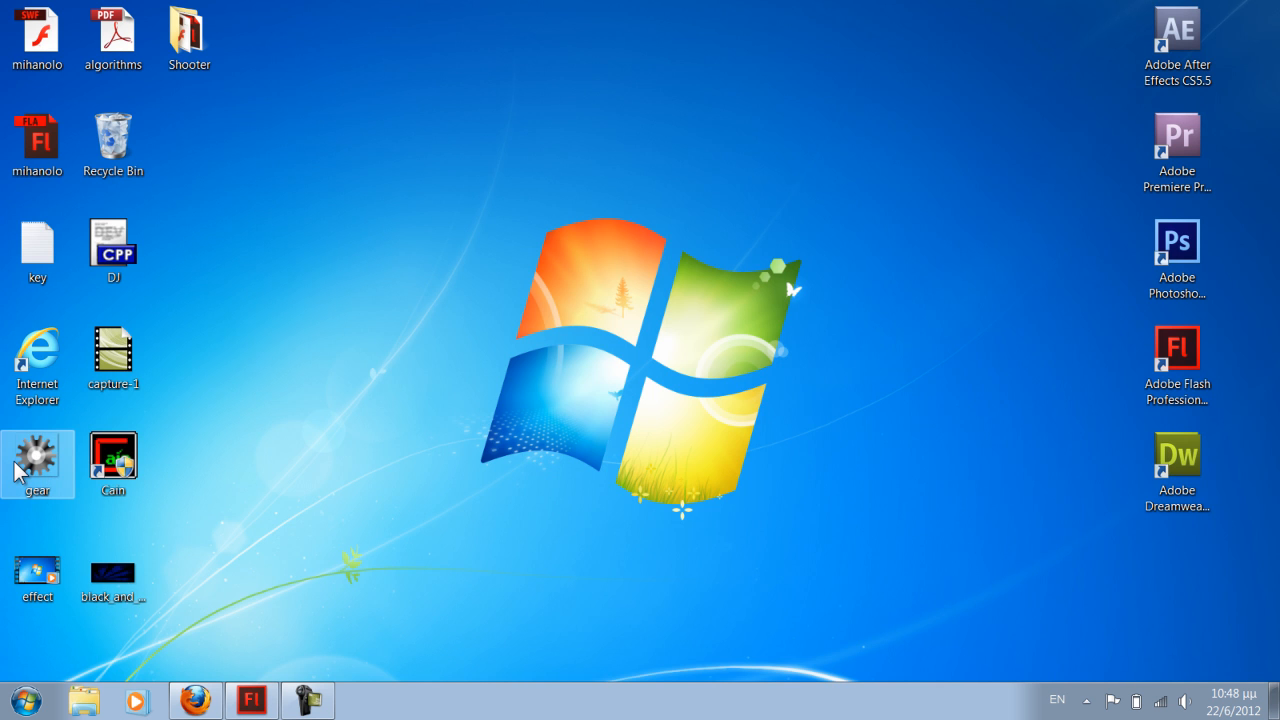
Move the gear image icon from the desktop icon column toward the centre and select it
left_click_drag(37, 462, 415, 462)
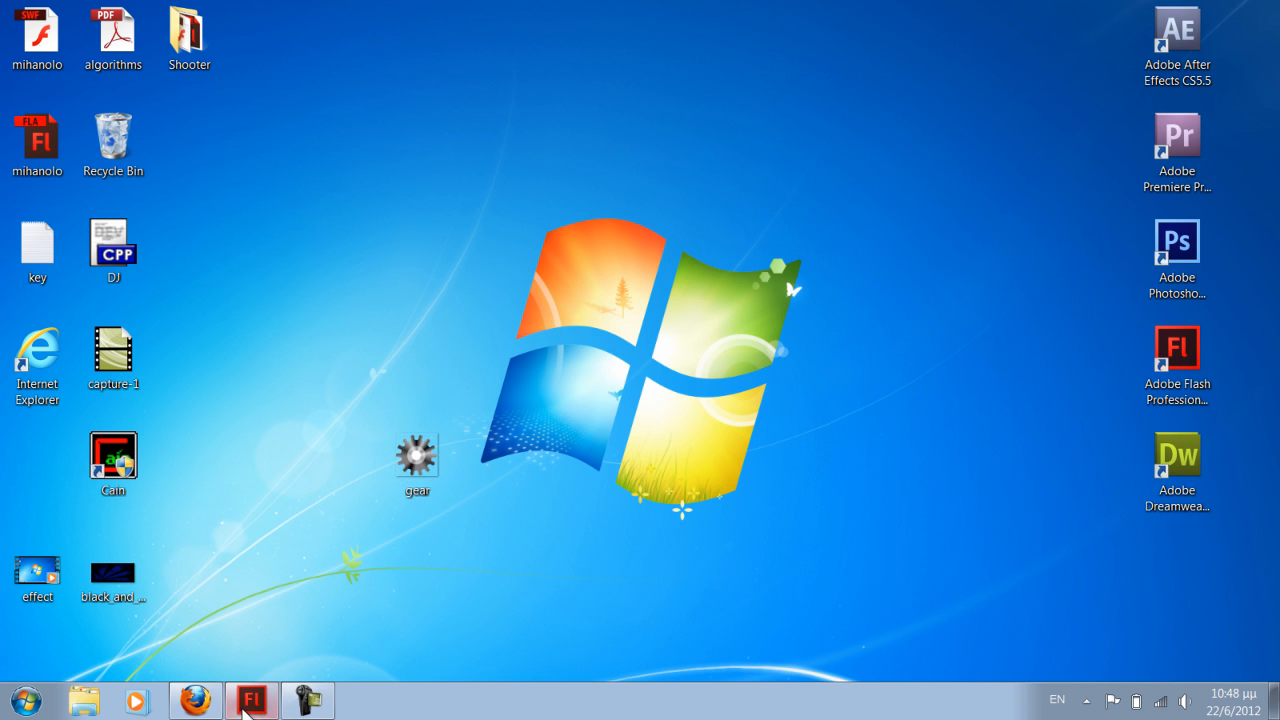
left_click(417, 457)
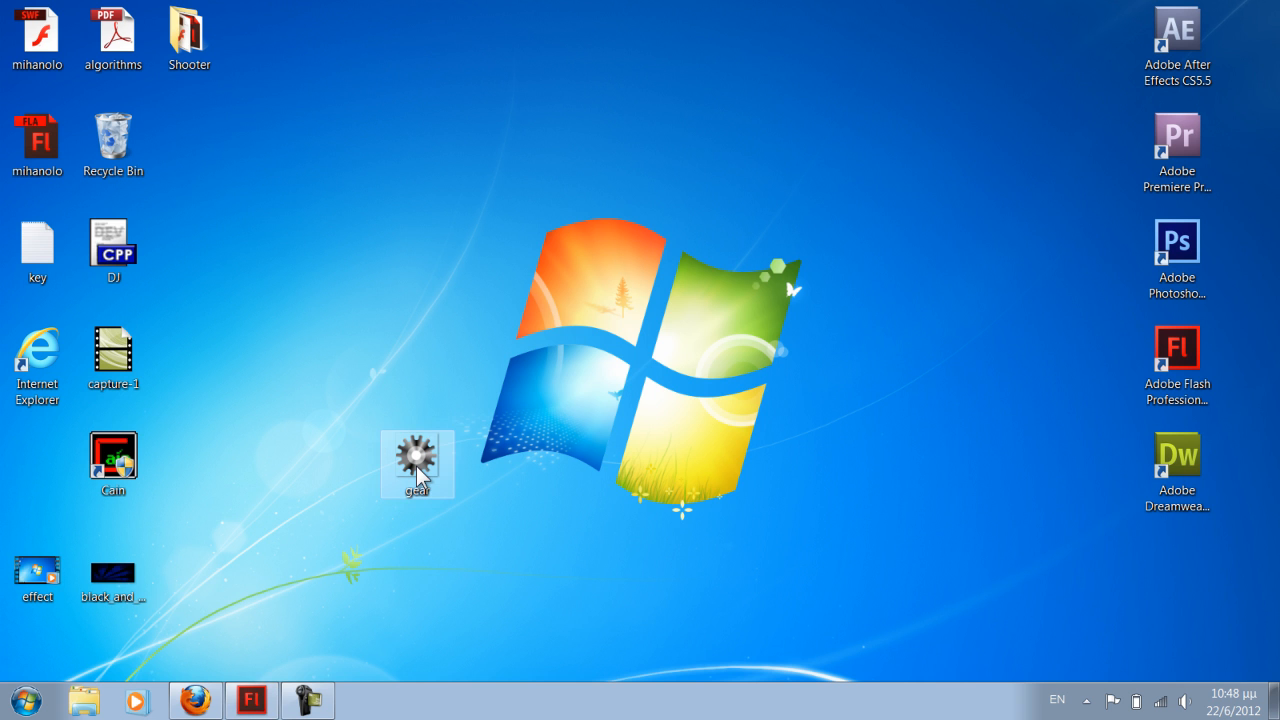
Create a new ActionScript 3.0 document and import gear.png from the desktop into its library
double_click(417, 457)
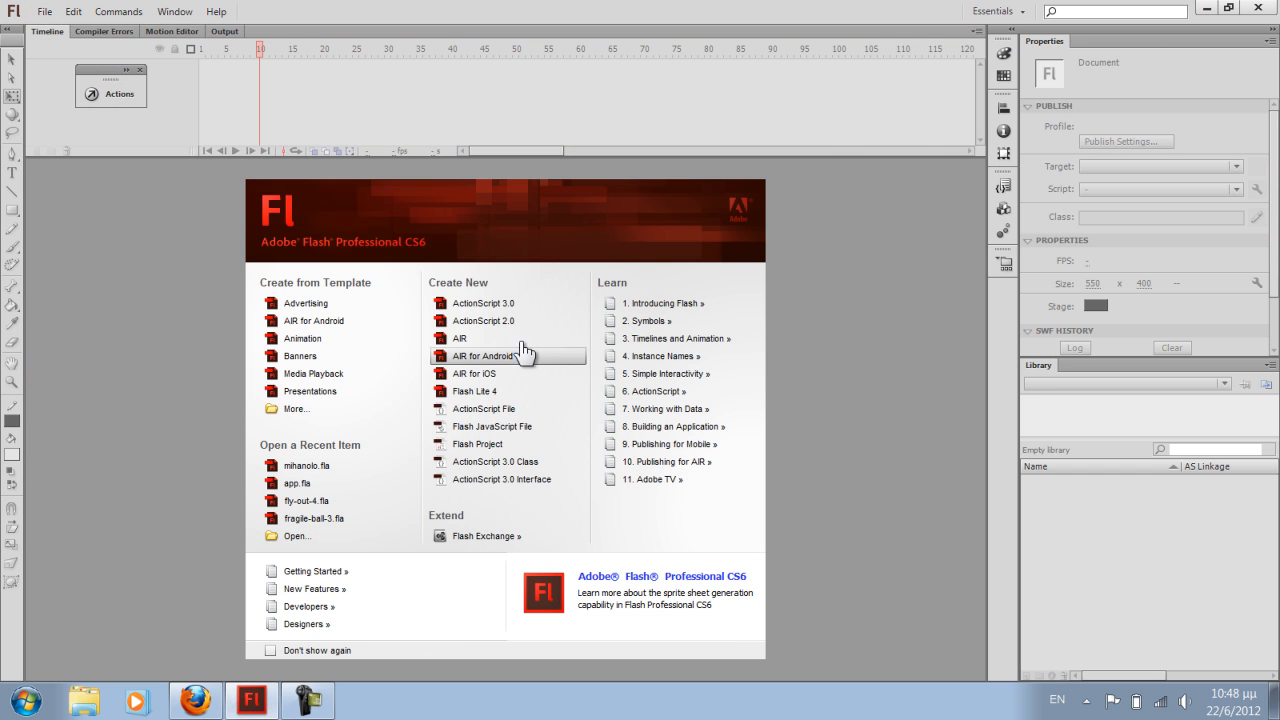
left_click(483, 303)
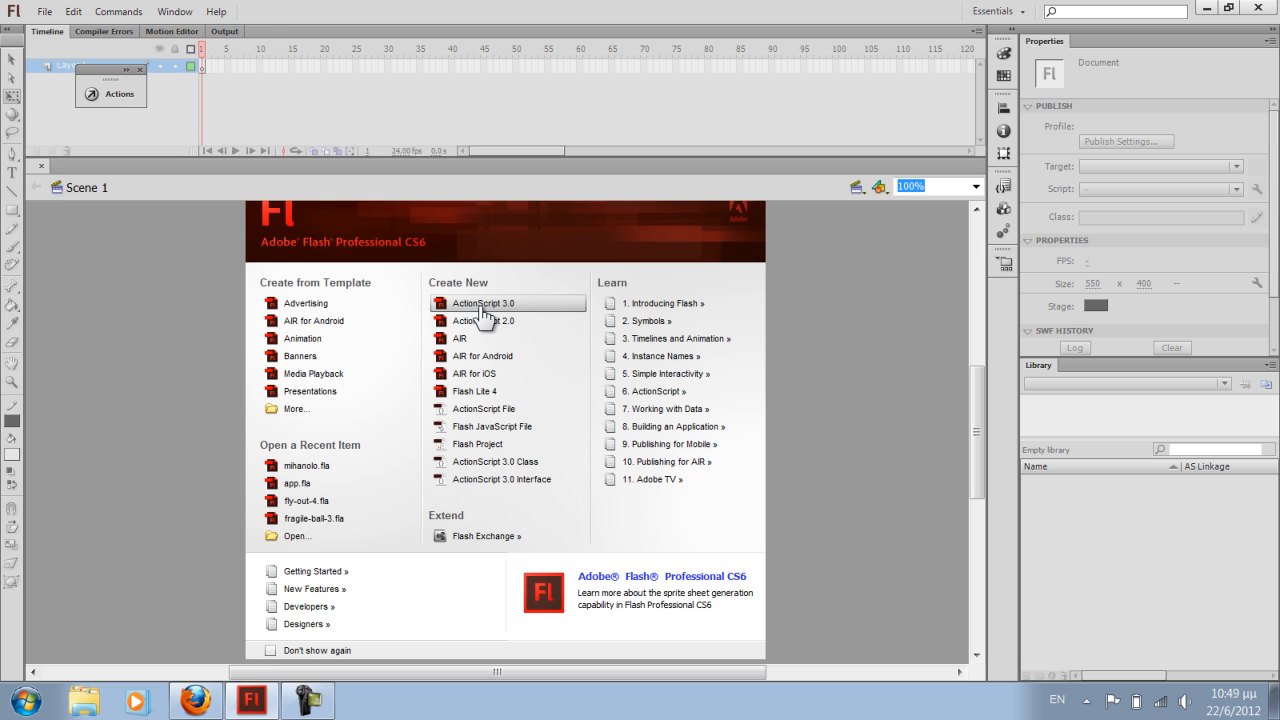
left_click(484, 303)
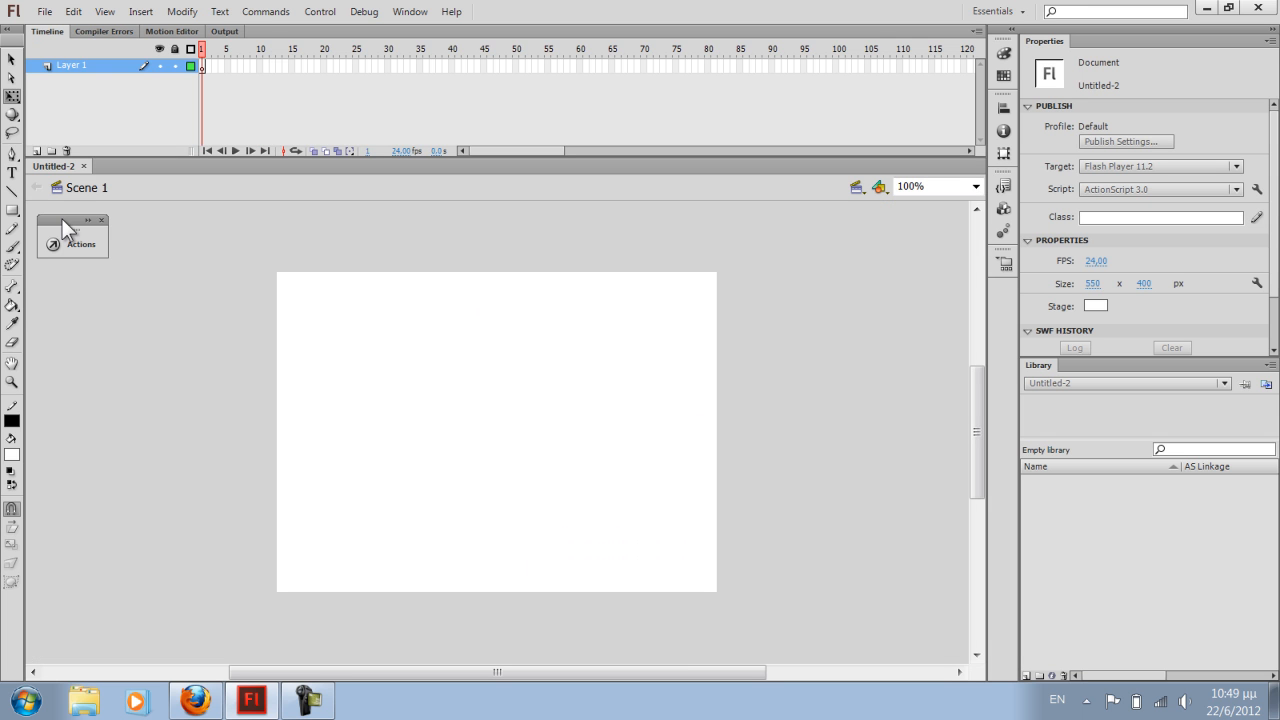
left_click(201, 66)
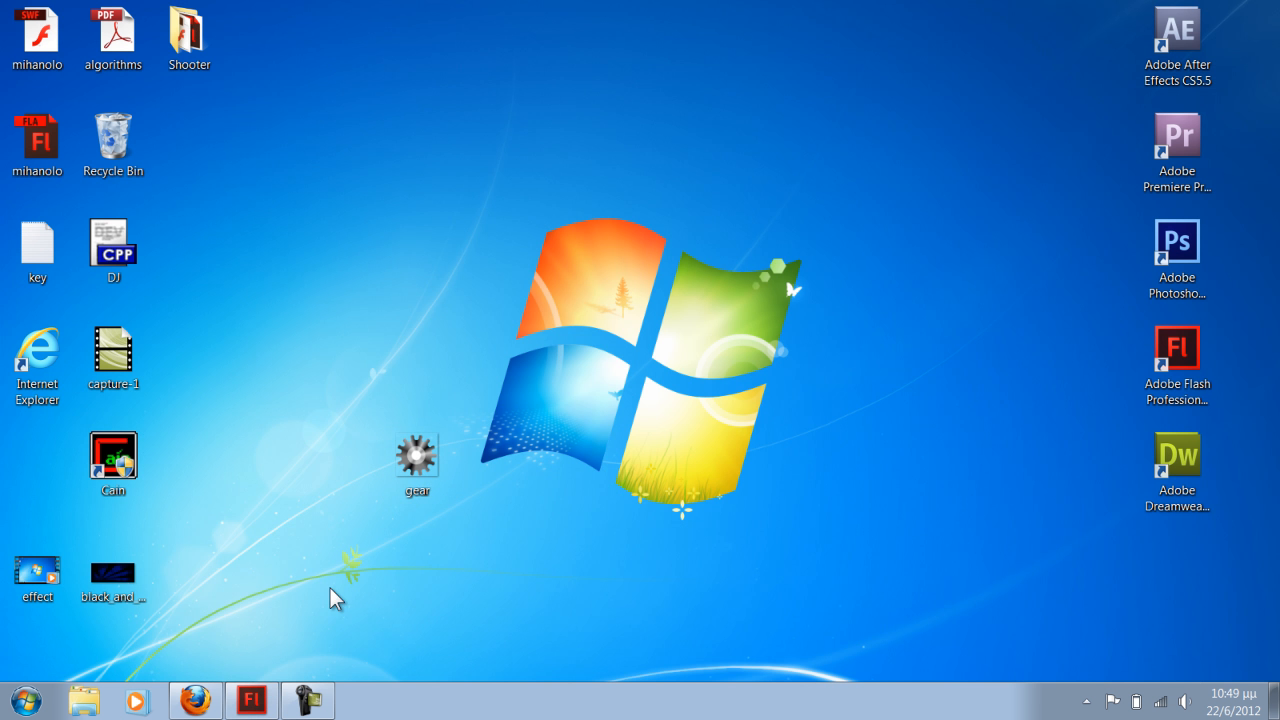
left_click(251, 699)
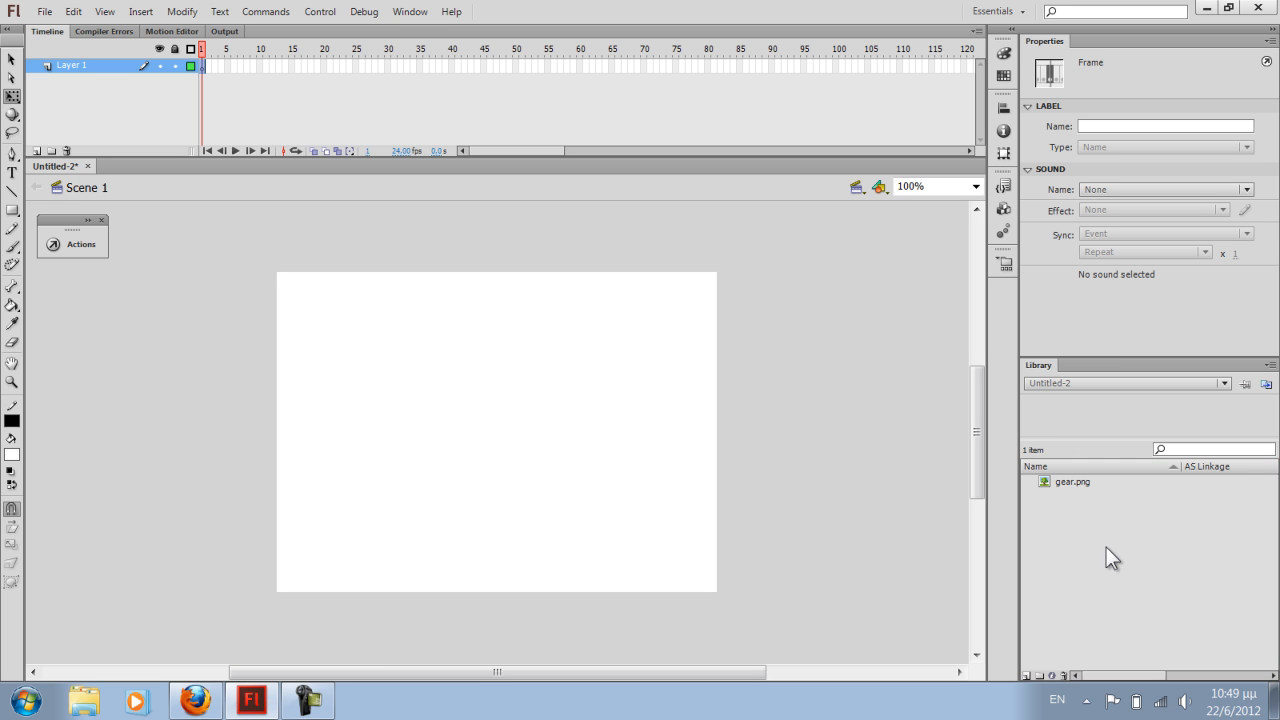
Place gear.png on the stage's left, then add a second gear meshing with it
left_click(1073, 481)
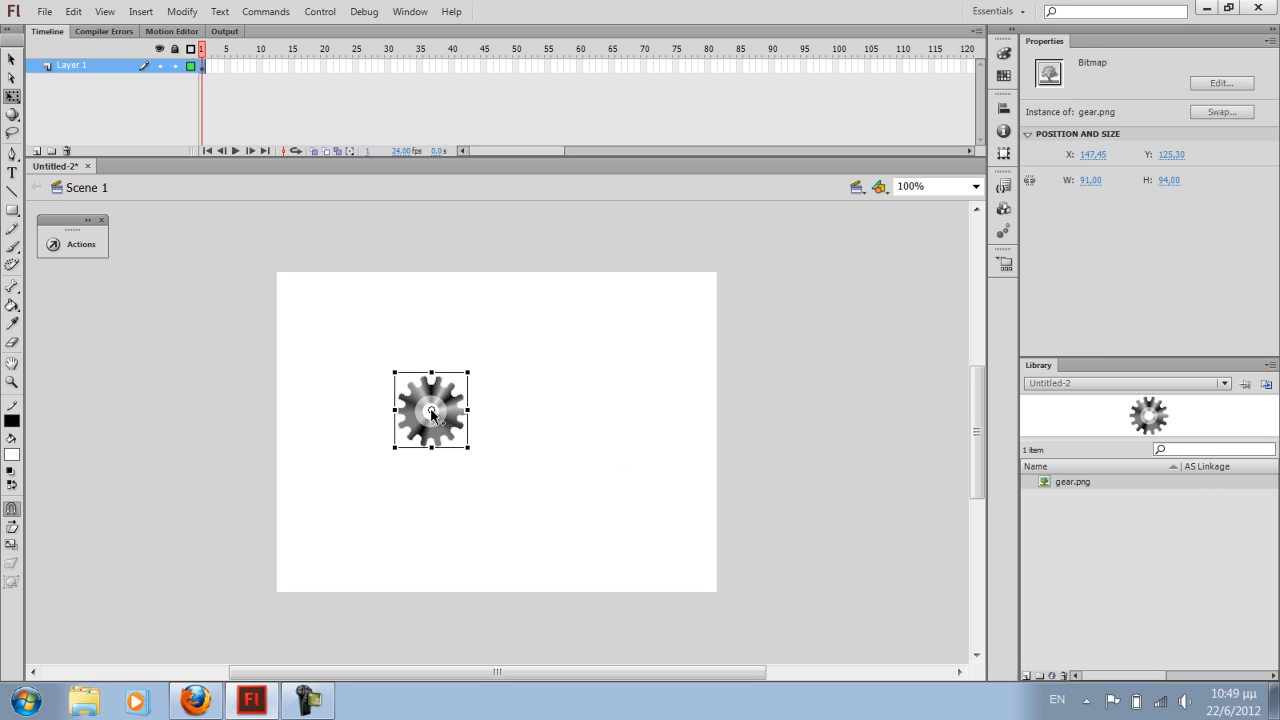
left_click_drag(430, 410, 385, 428)
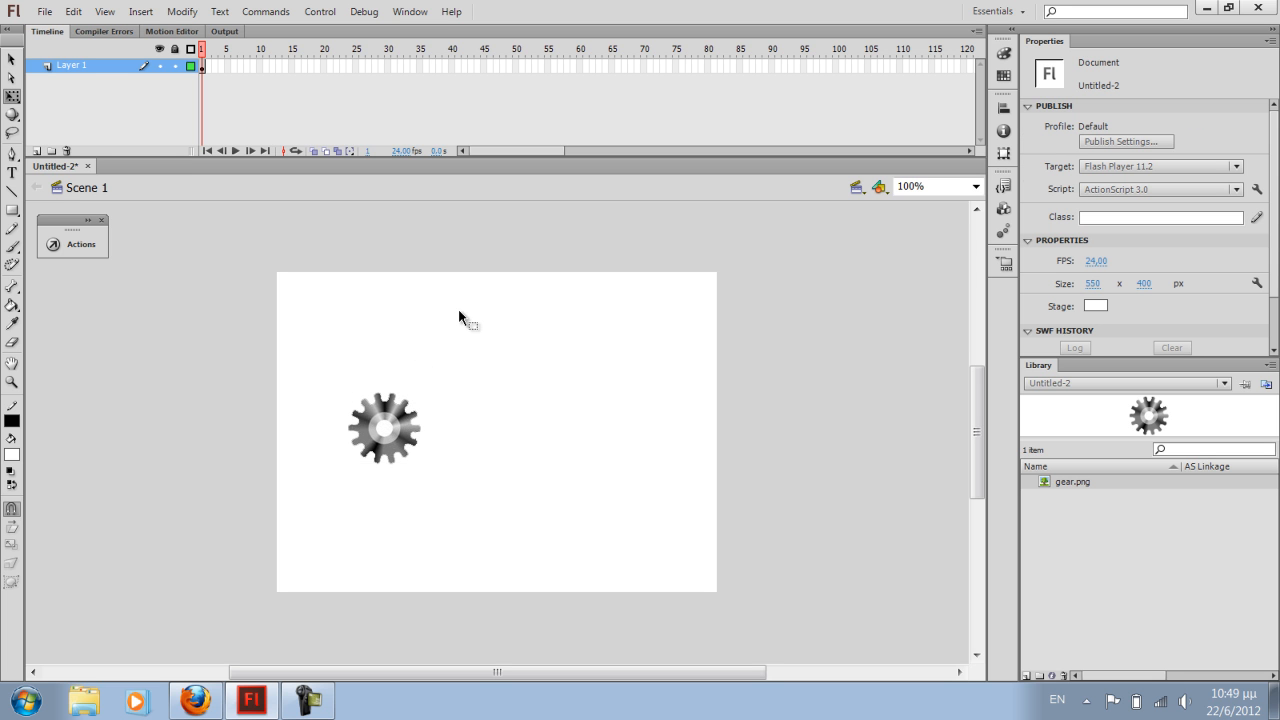
left_click(384, 427)
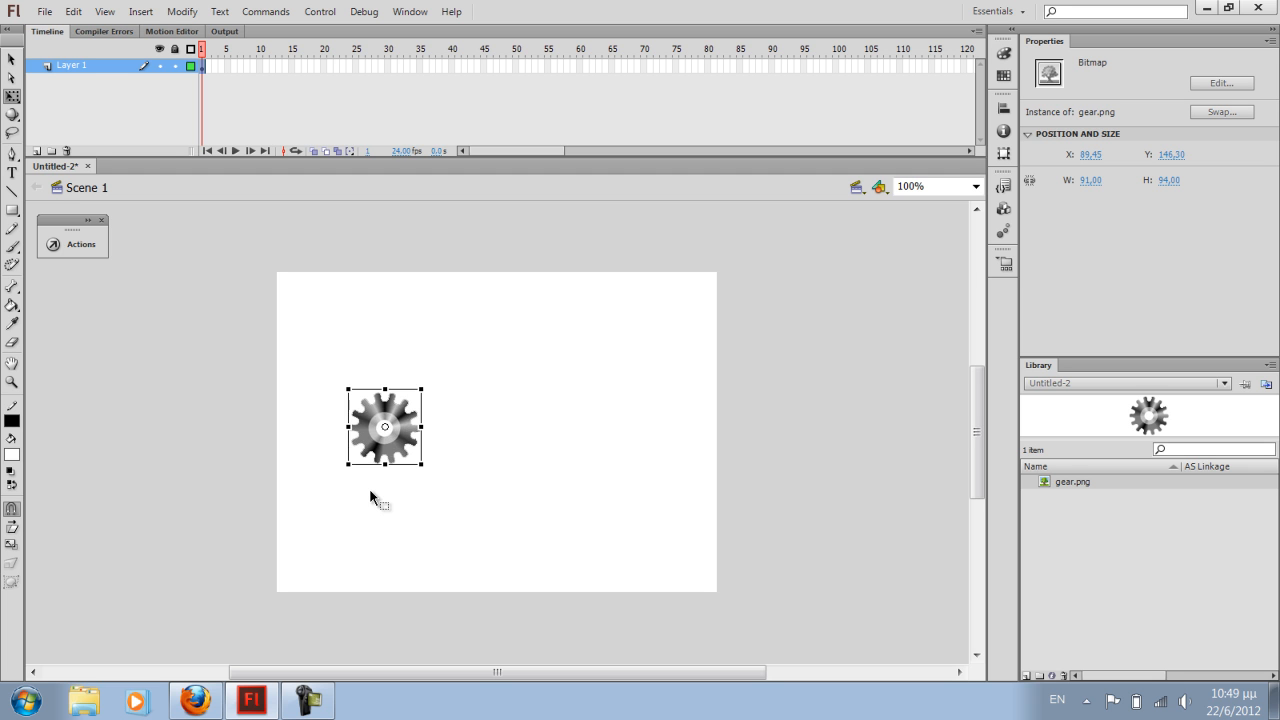
left_click_drag(385, 427, 450, 390)
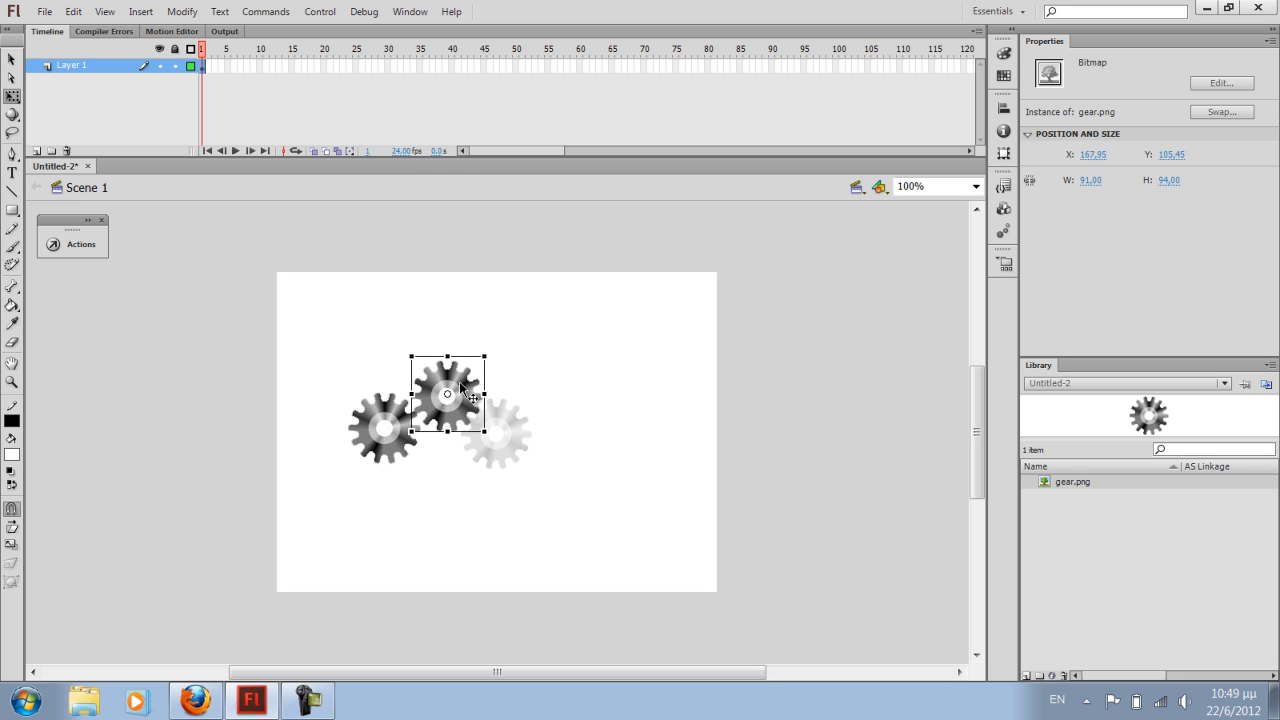
left_click_drag(448, 390, 440, 392)
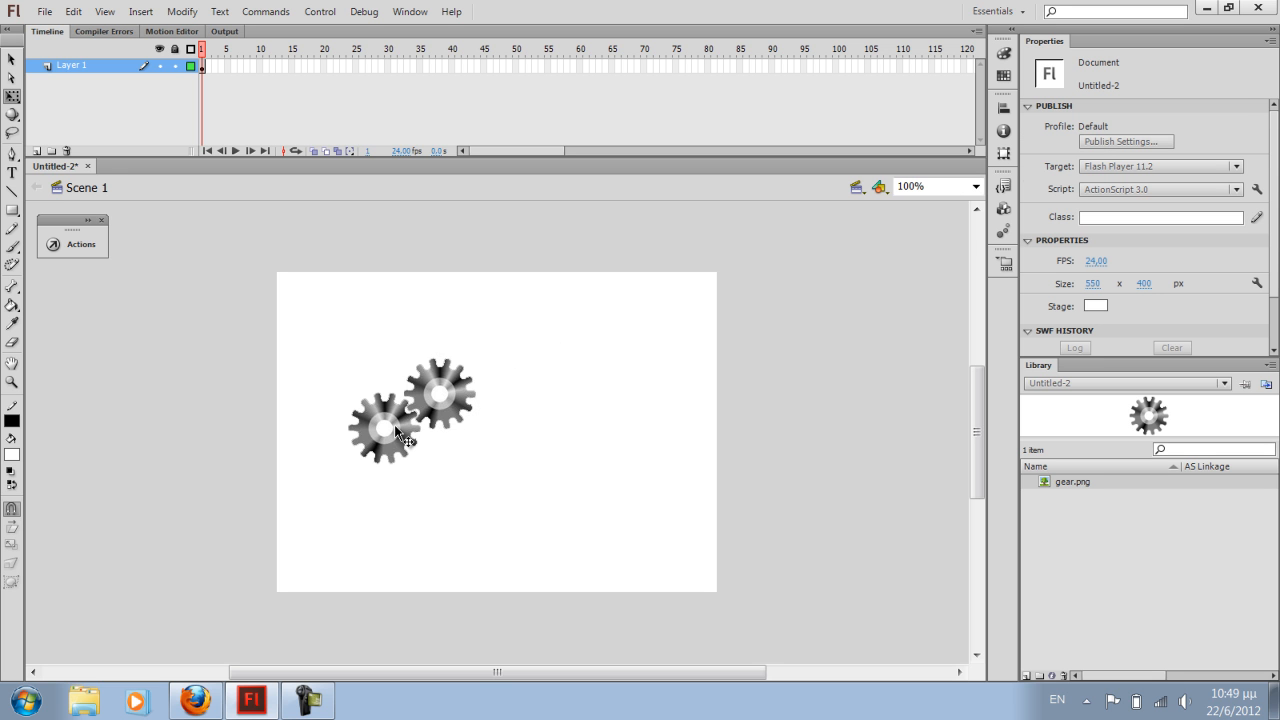
Bring up the context menu for the left gear on the stage
right_click(385, 430)
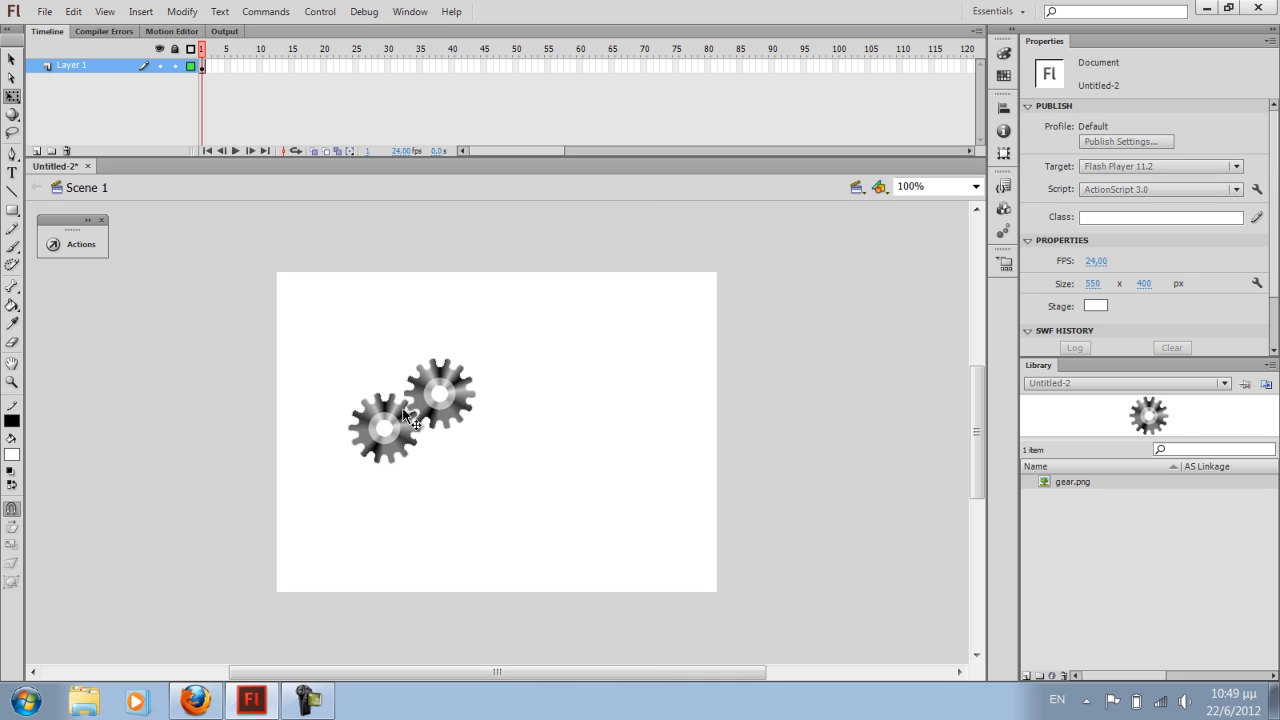
right_click(390, 425)
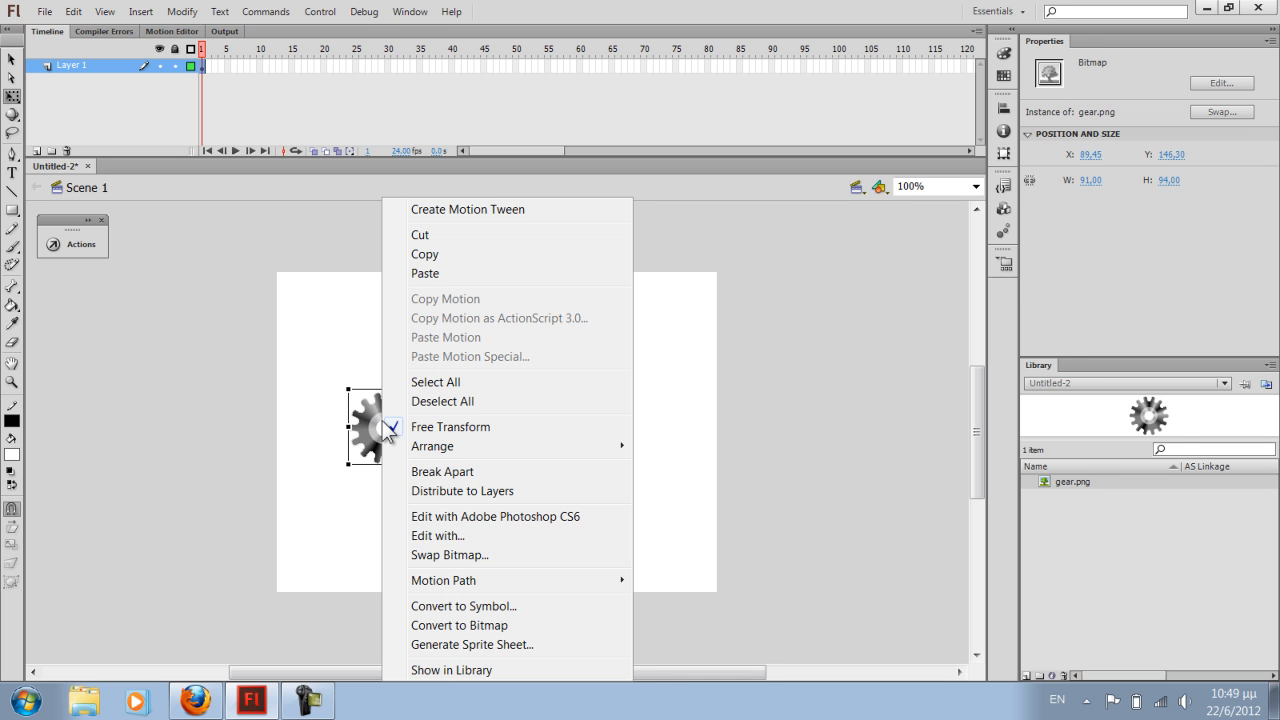
mouse_move(450, 426)
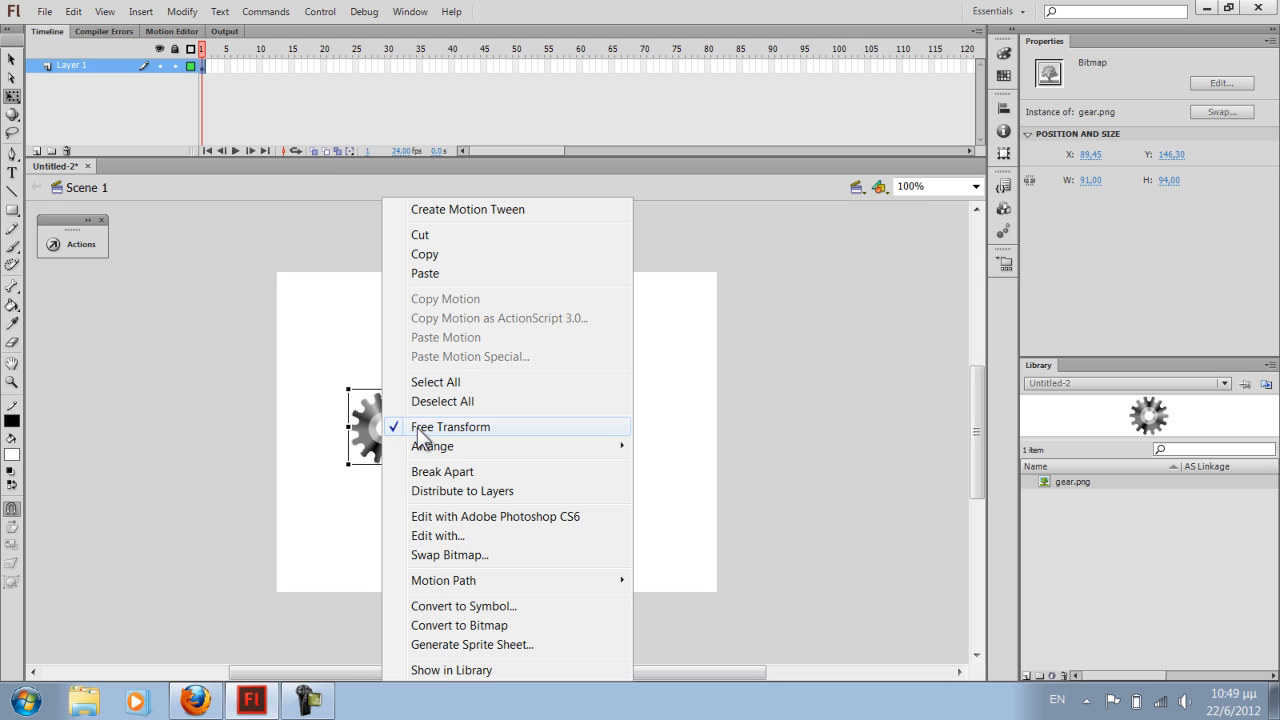
mouse_move(465, 440)
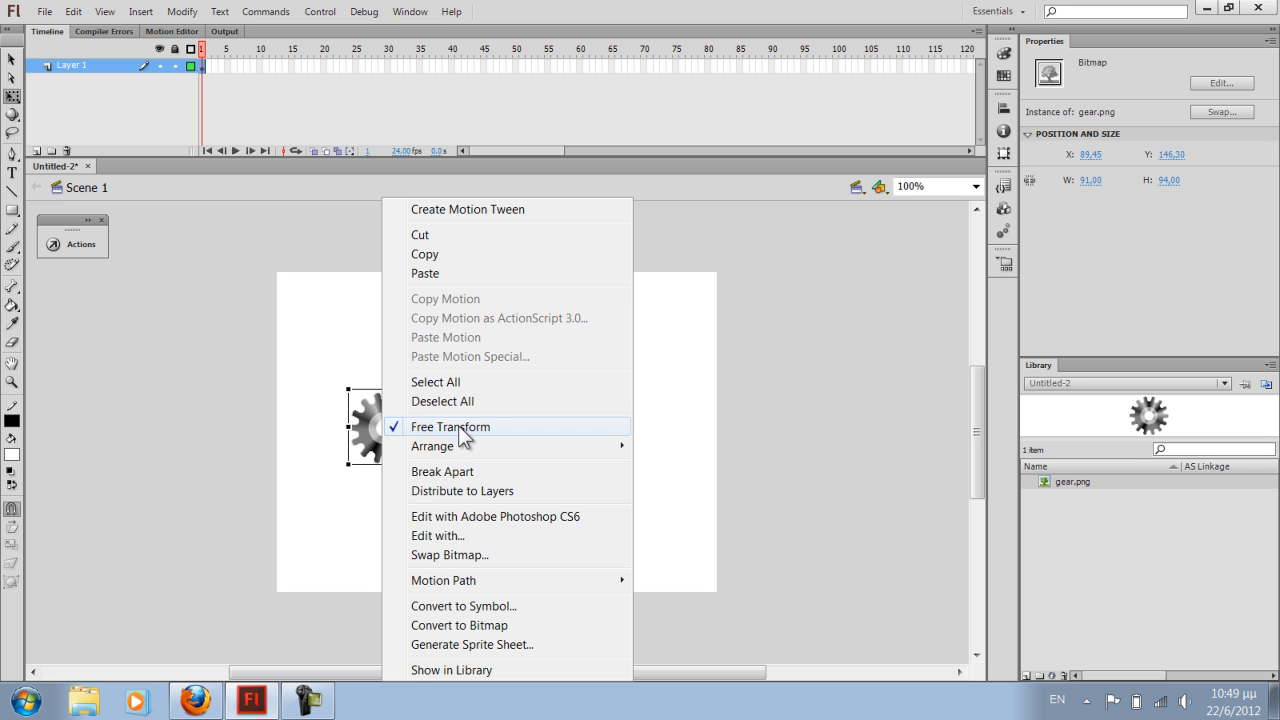
mouse_move(855, 330)
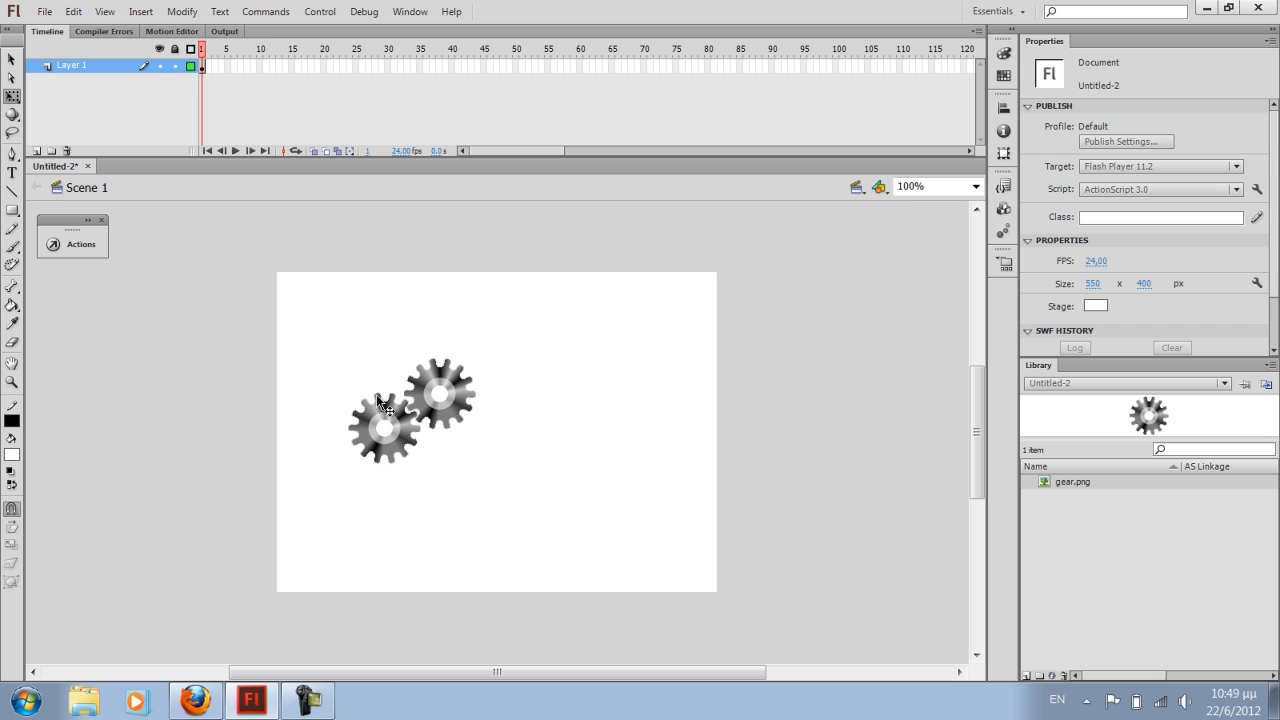
mouse_move(290, 178)
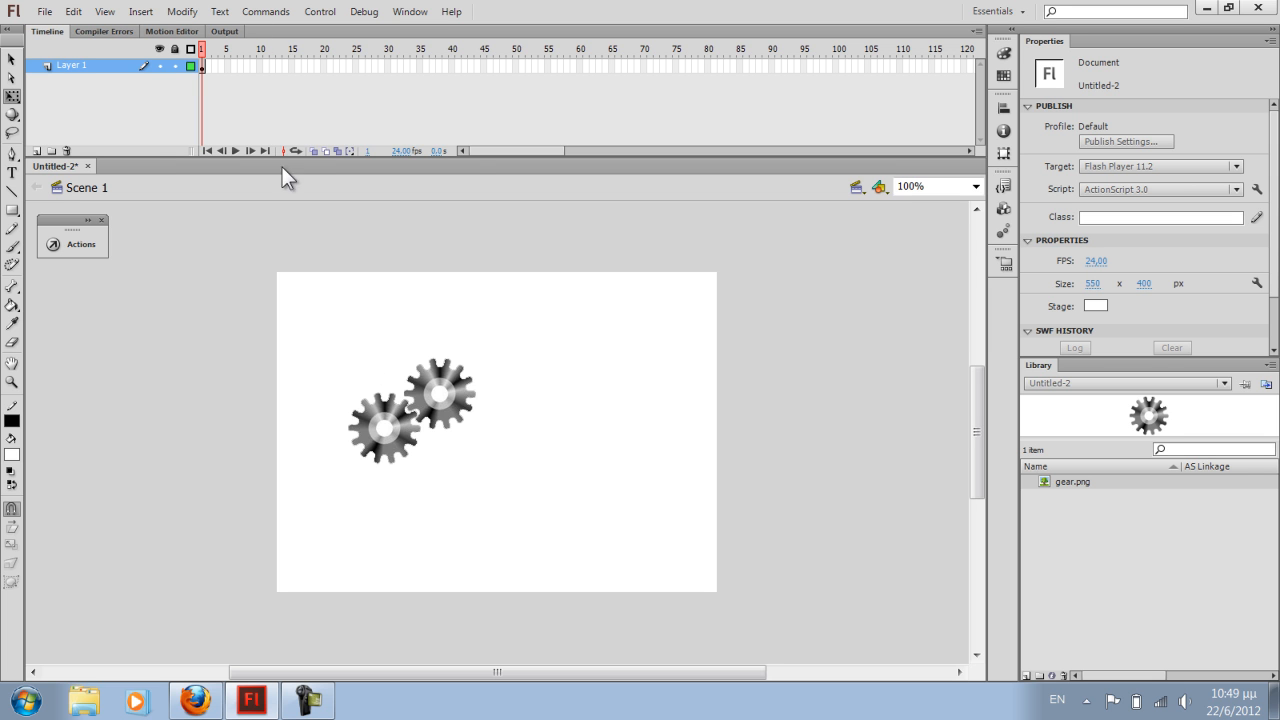
Insert a keyframe at frame 5 and rotate both the lower-left and upper-right gears slightly
right_click(225, 65)
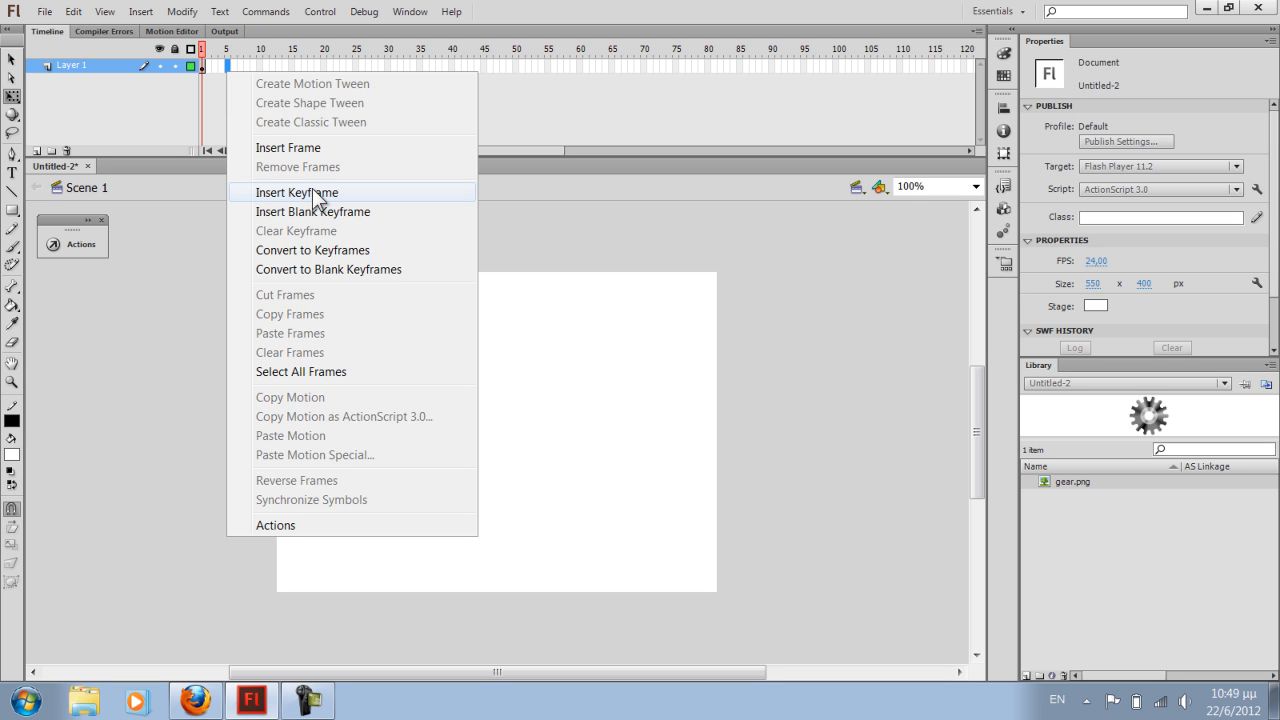
mouse_move(293, 205)
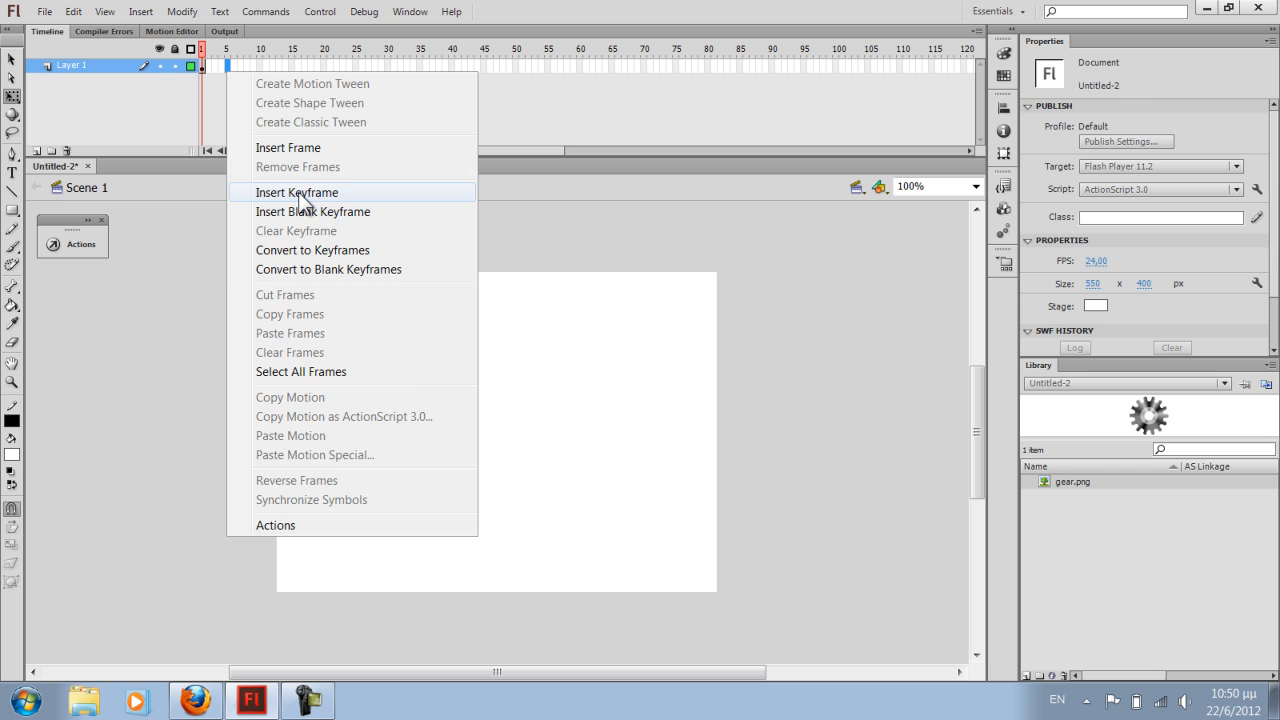
left_click(296, 192)
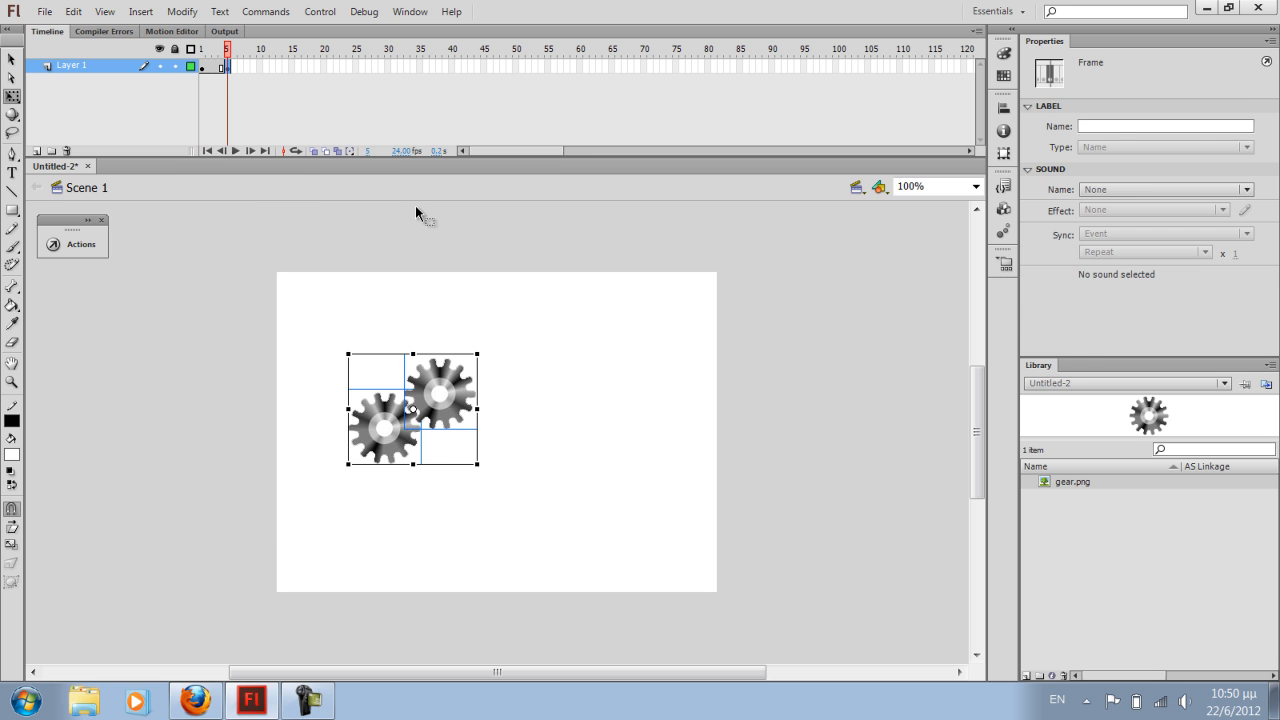
left_click(383, 427)
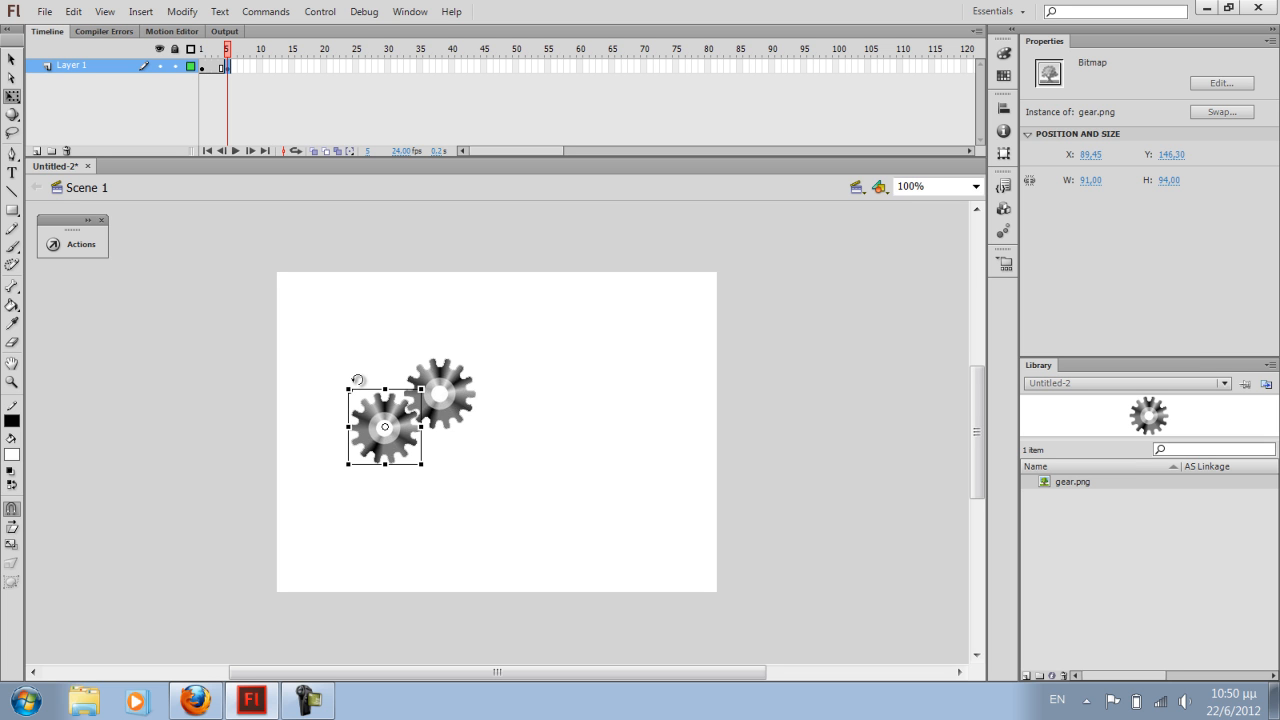
left_click_drag(357, 381, 373, 377)
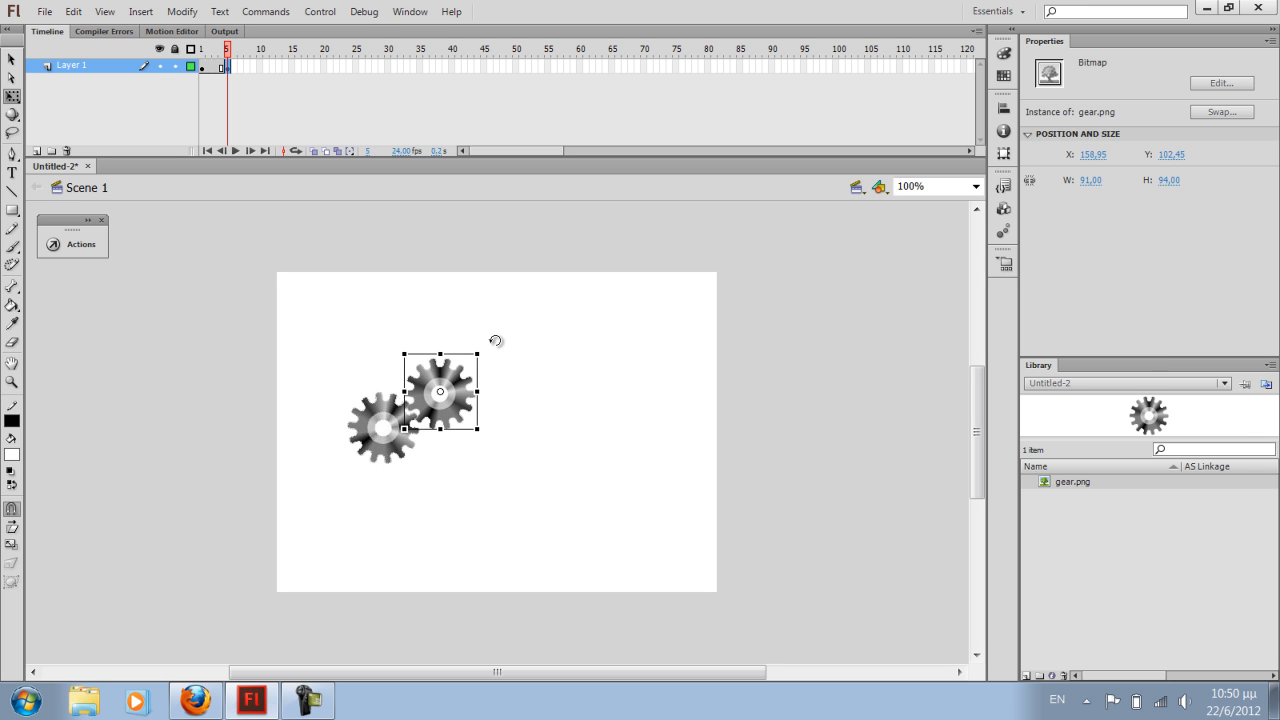
left_click_drag(497, 340, 490, 333)
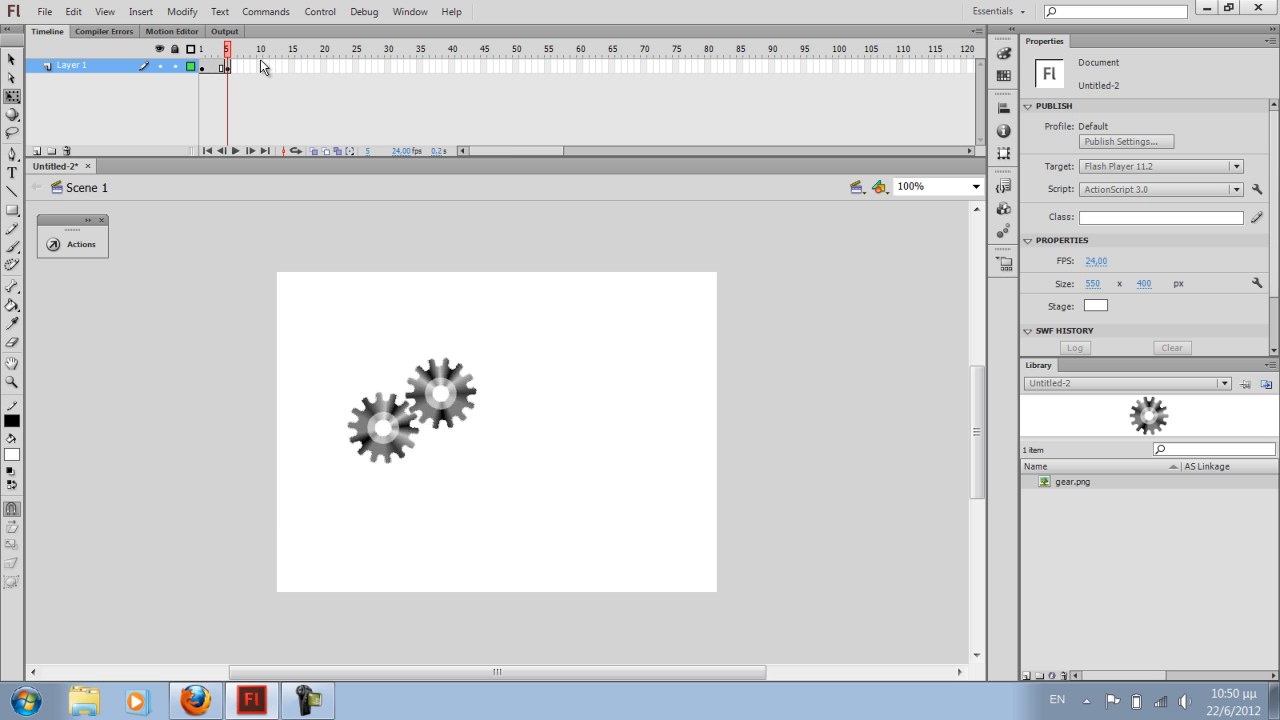
Insert keyframes at frames 10 and 15, rotating the lower-left gear further
right_click(225, 66)
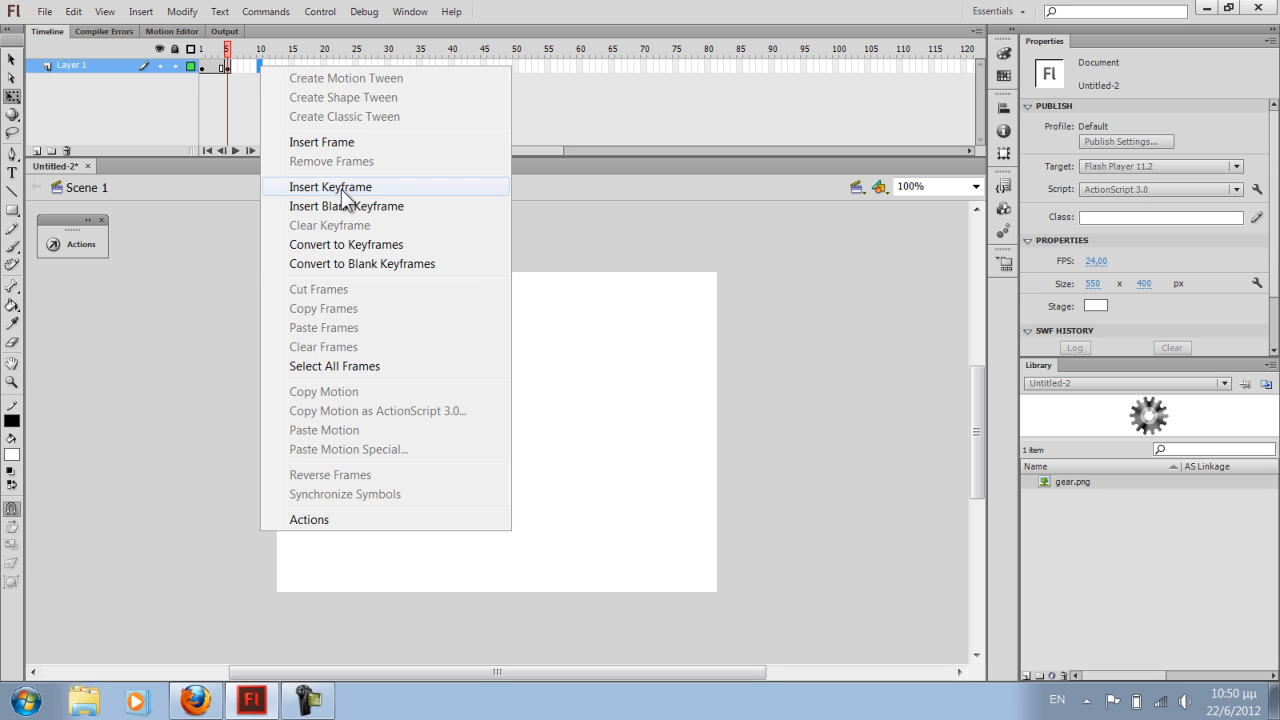
left_click(330, 187)
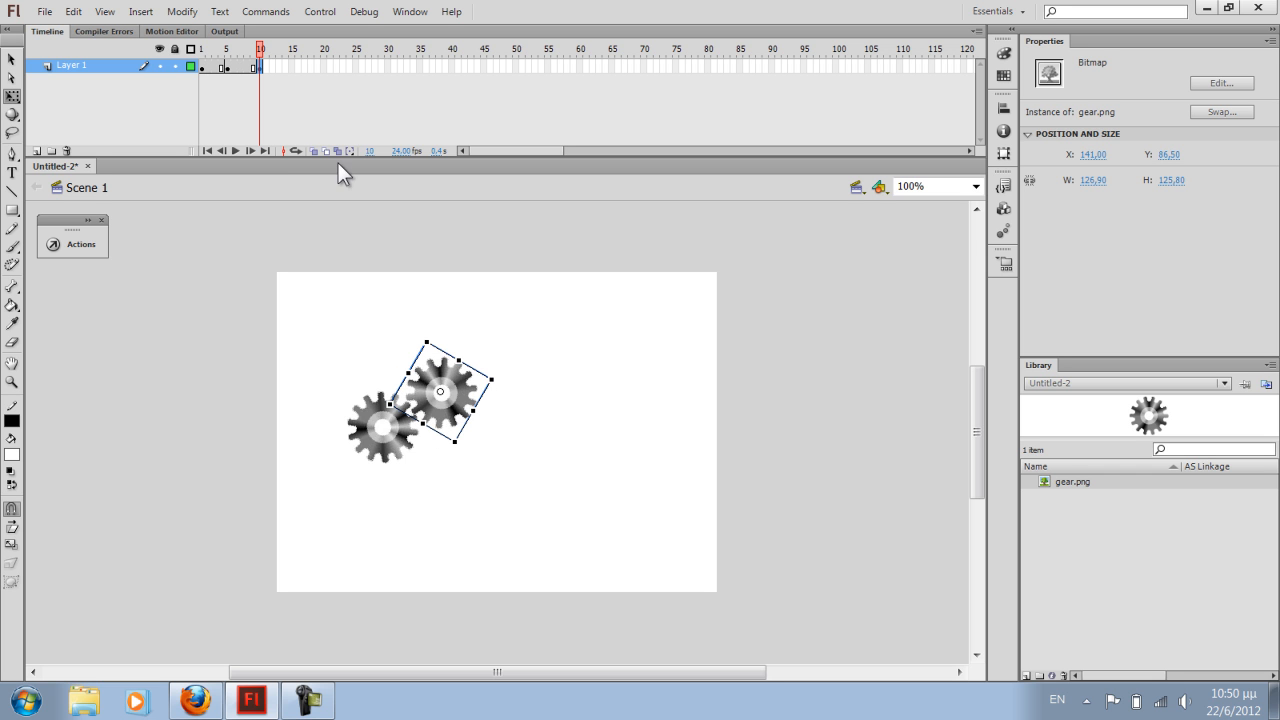
right_click(260, 67)
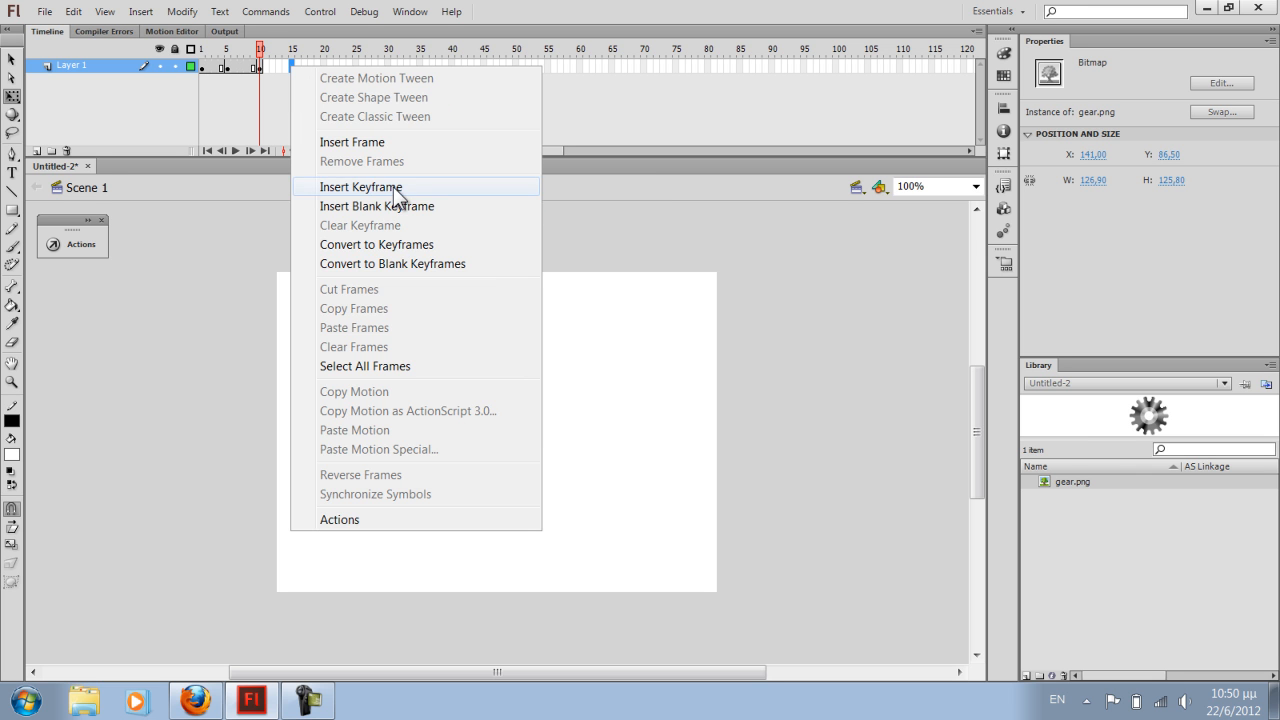
left_click(360, 187)
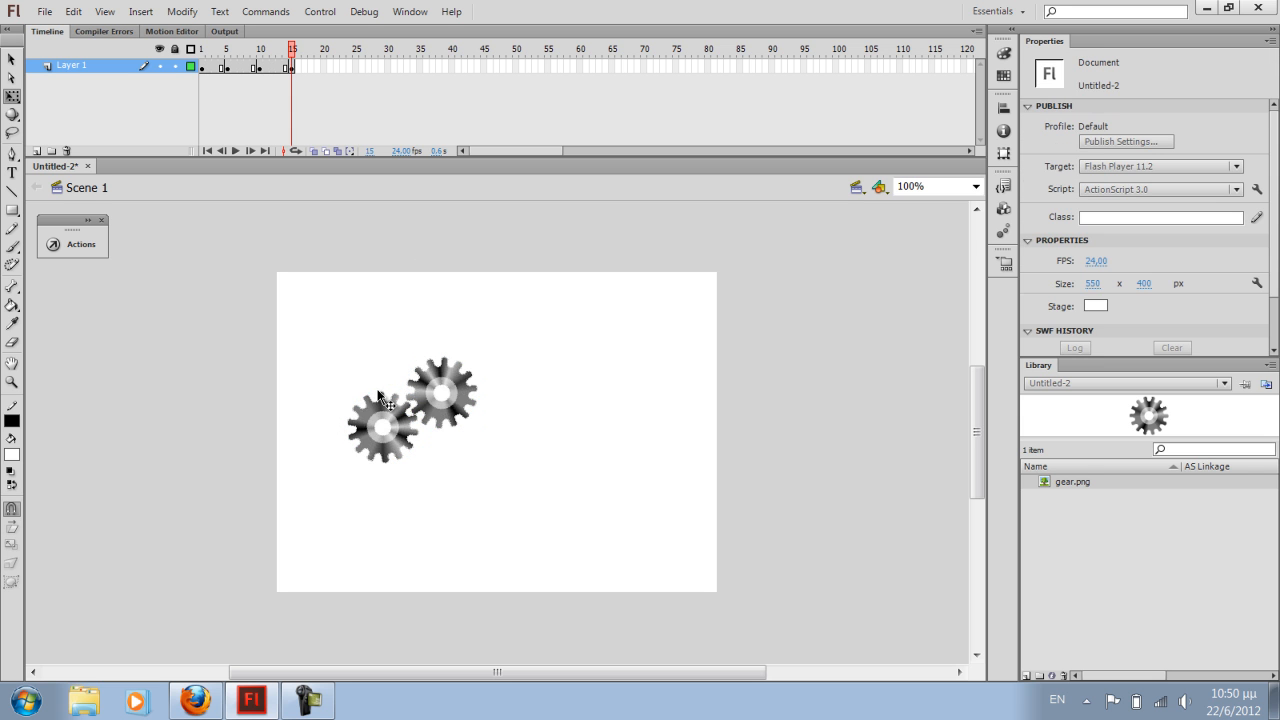
left_click(383, 420)
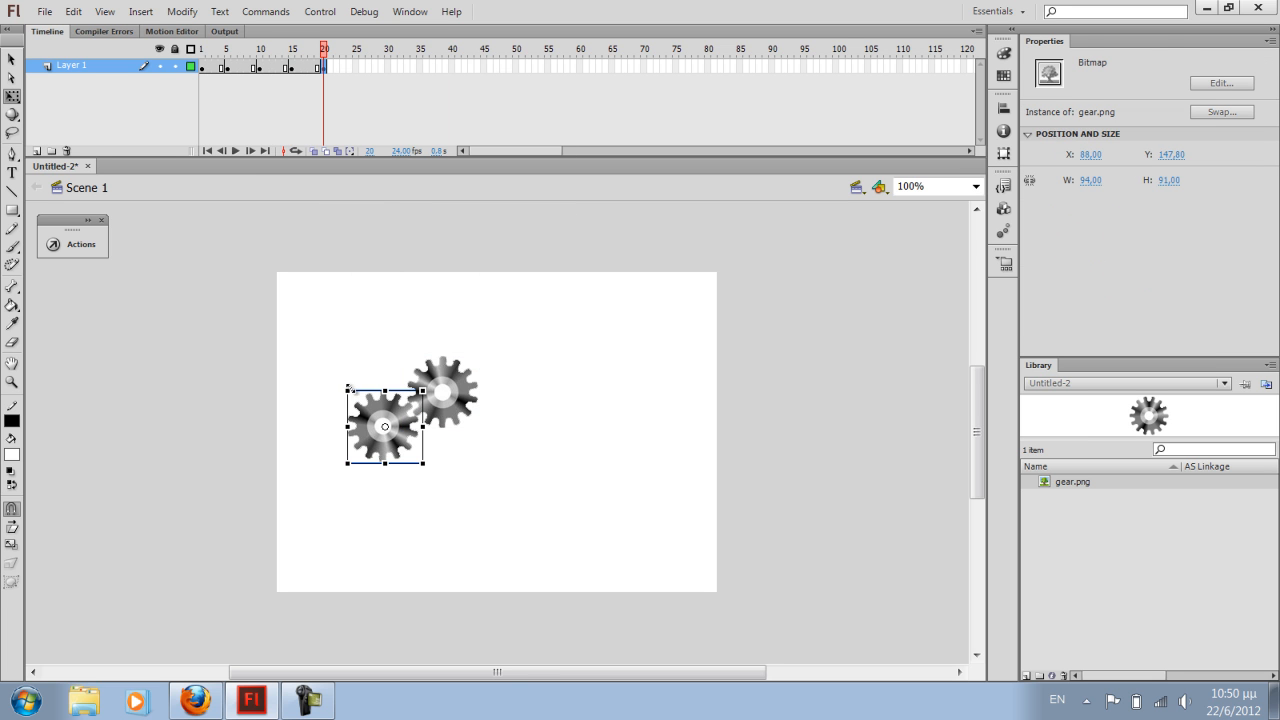
left_click_drag(422, 390, 373, 372)
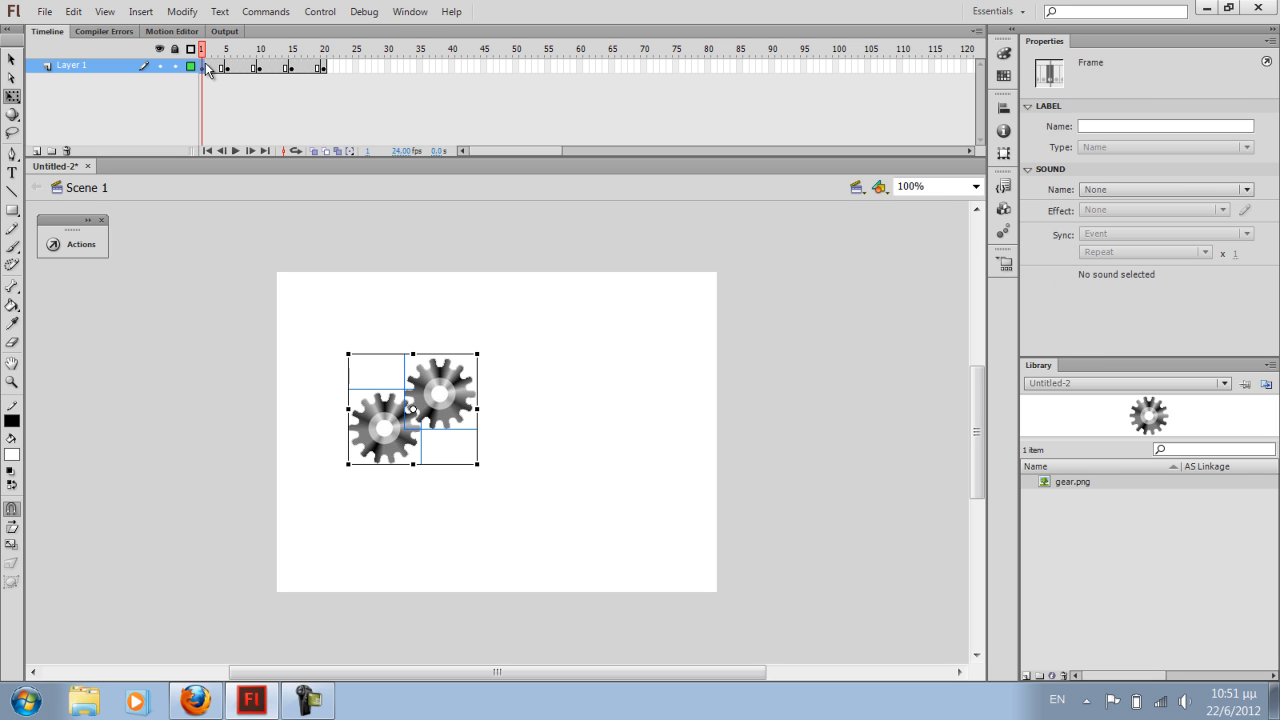
key("ctrl+enter")
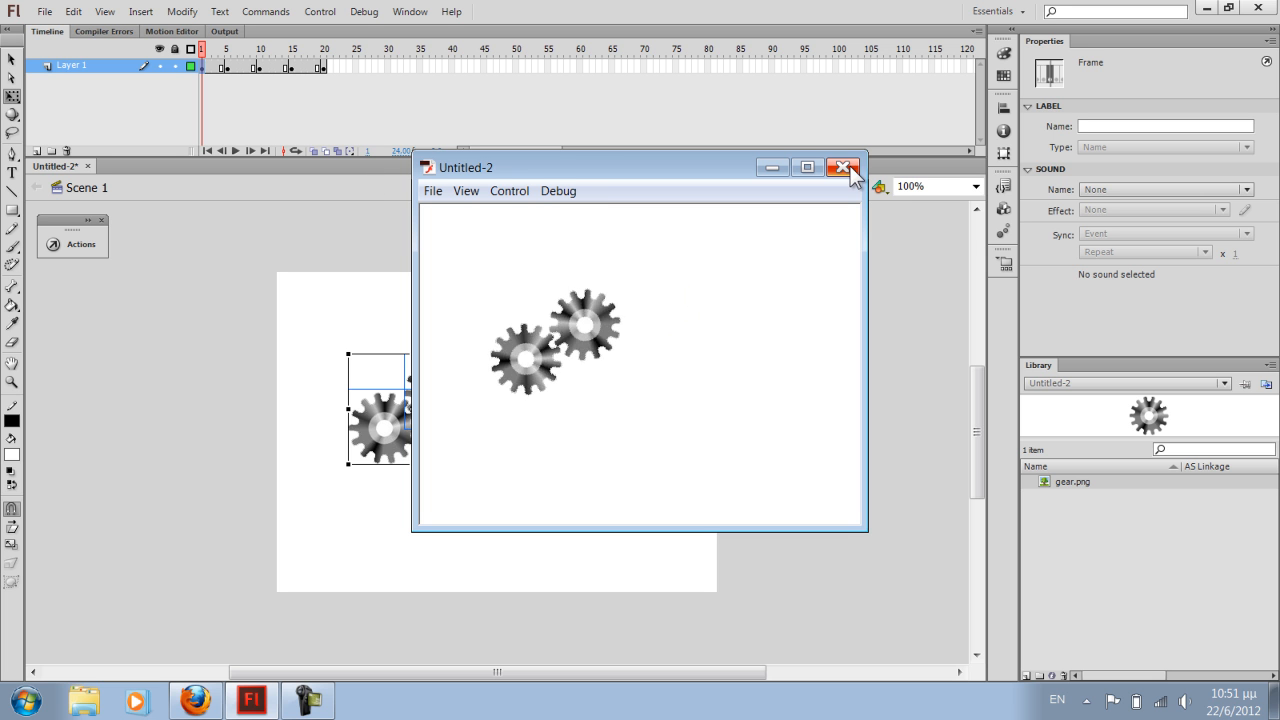
left_click(843, 167)
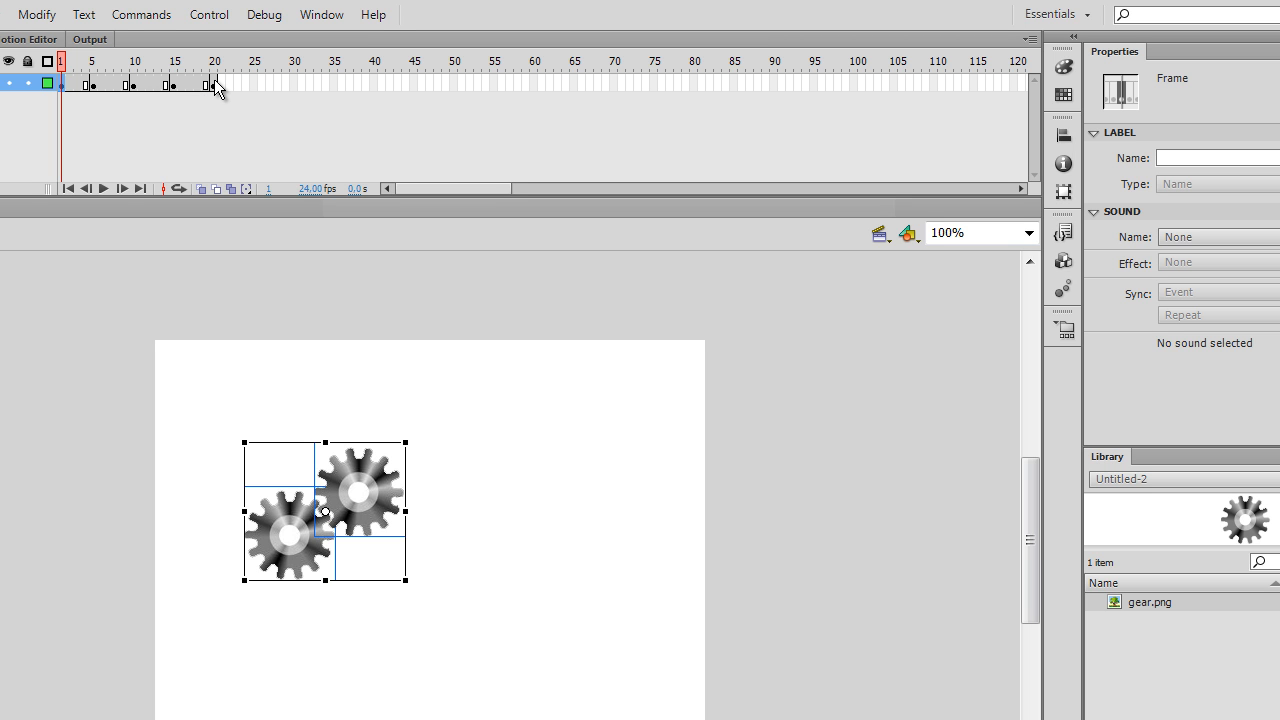
Select frames 1 through 20 and open their frame context menu
left_click(213, 61)
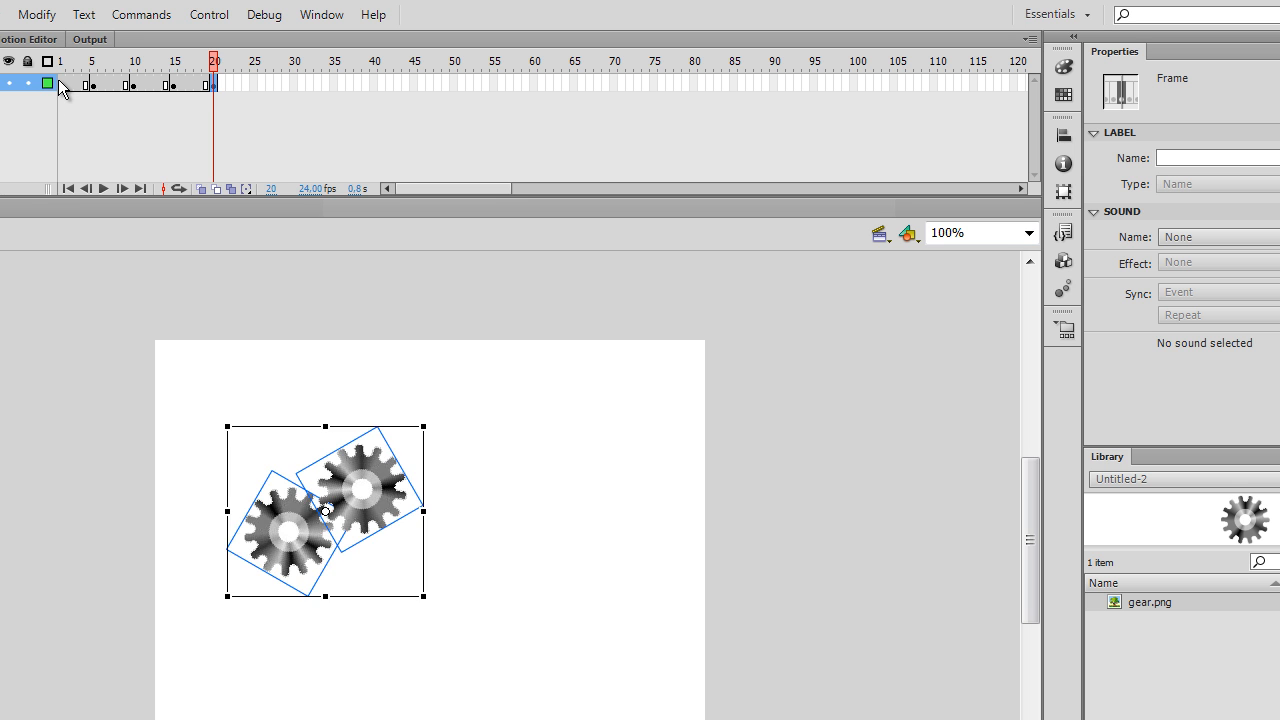
left_click_drag(60, 84, 213, 84)
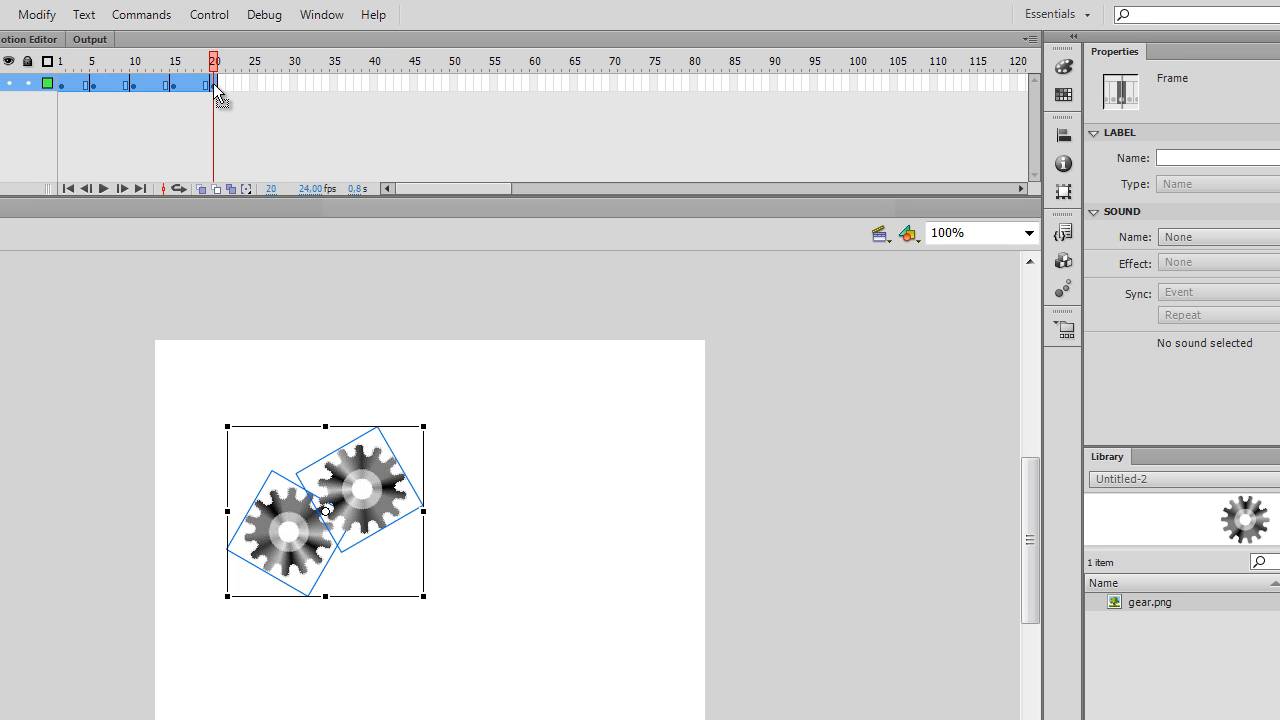
right_click(213, 85)
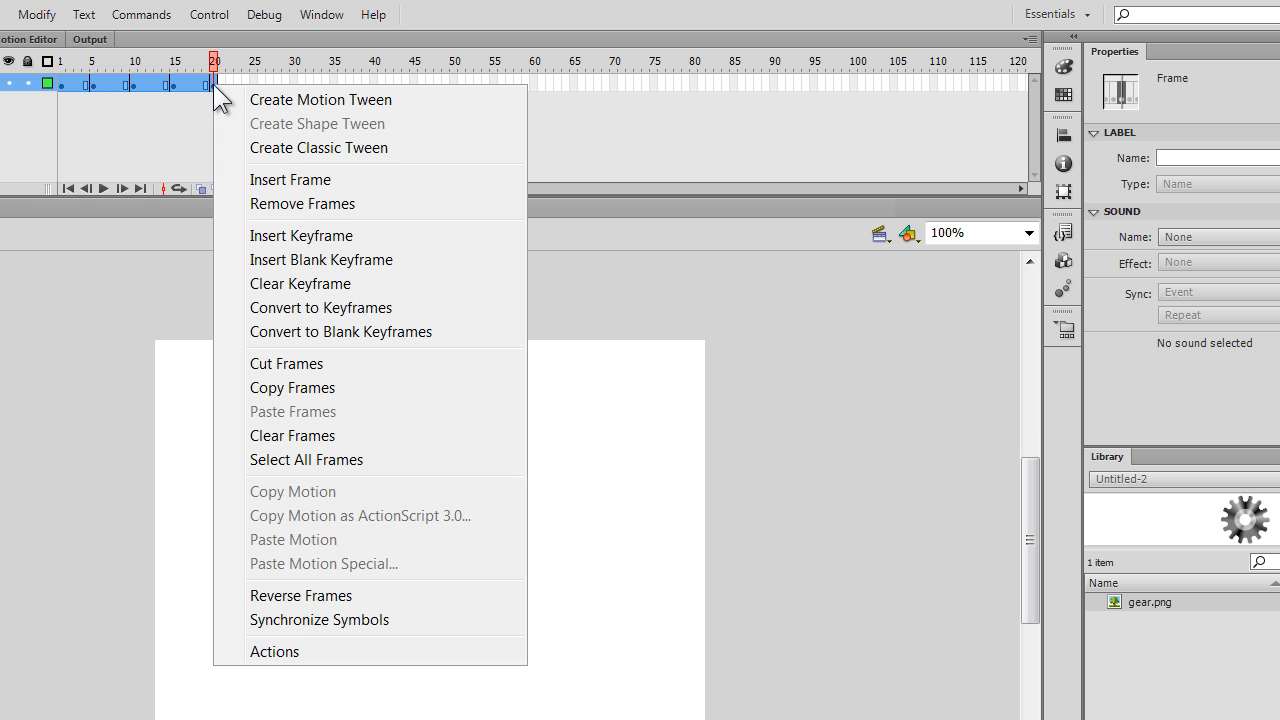
mouse_move(185, 100)
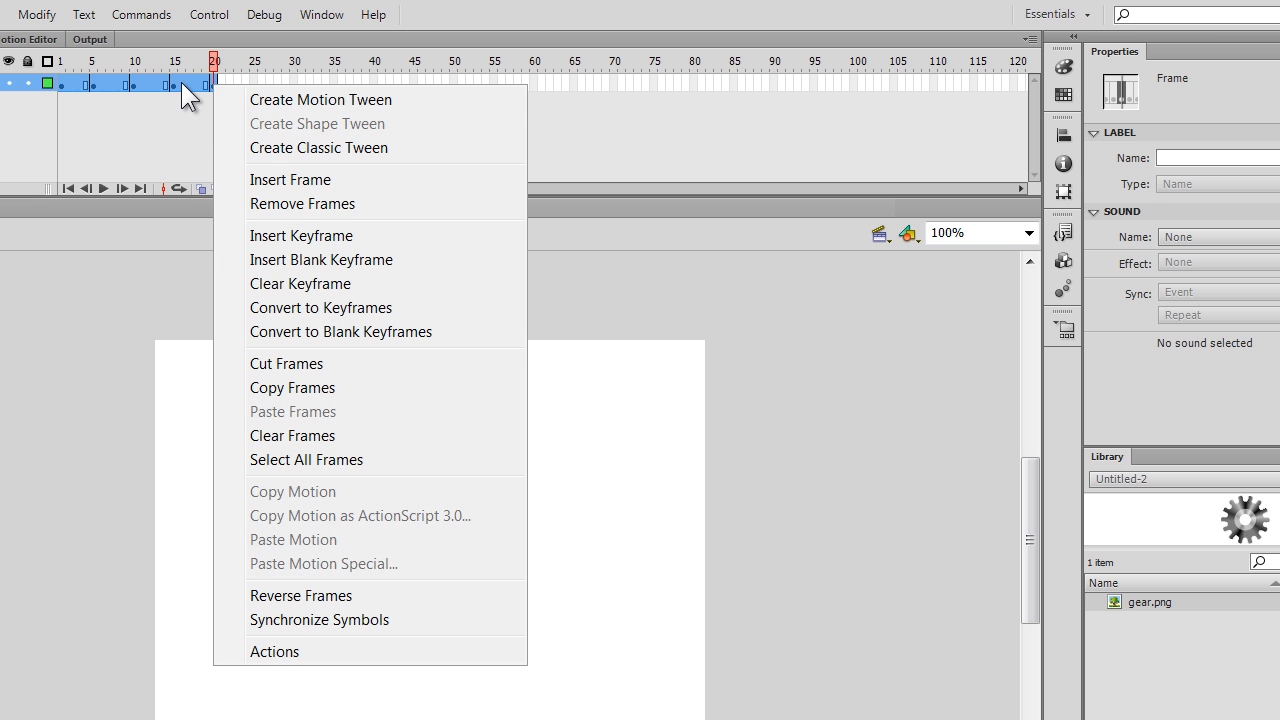